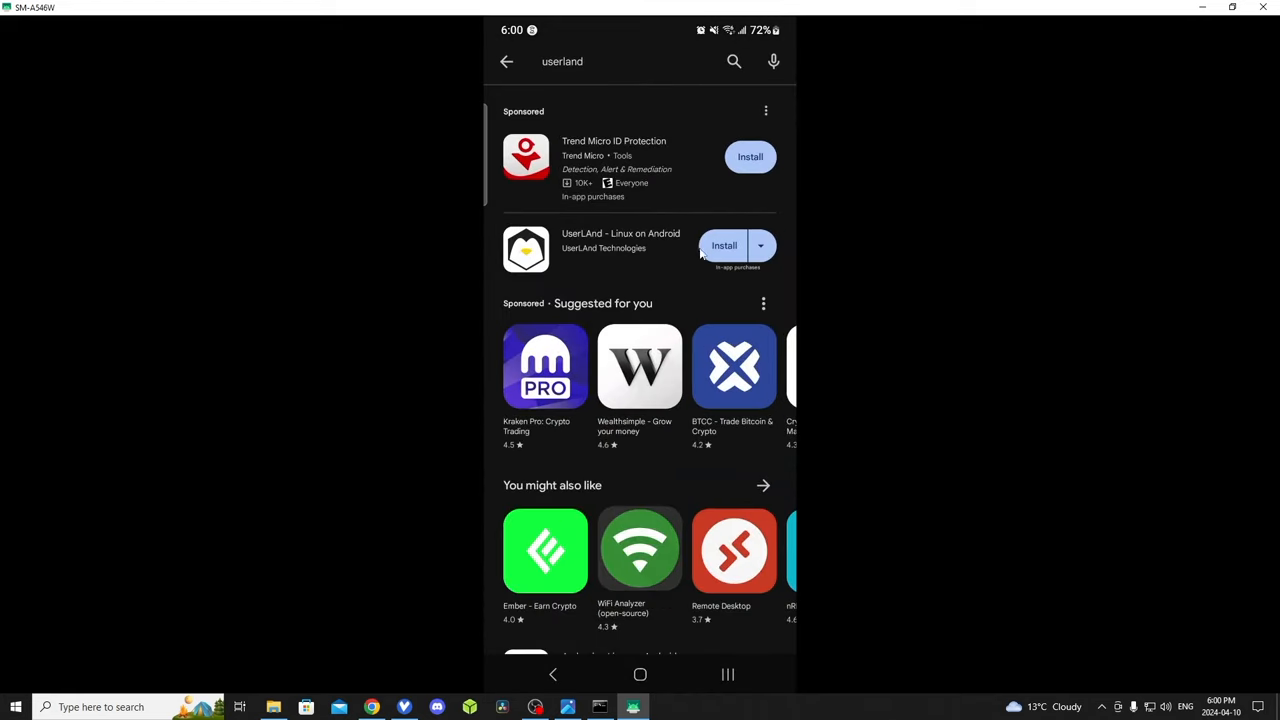
pyautogui.moveTo(588, 237)
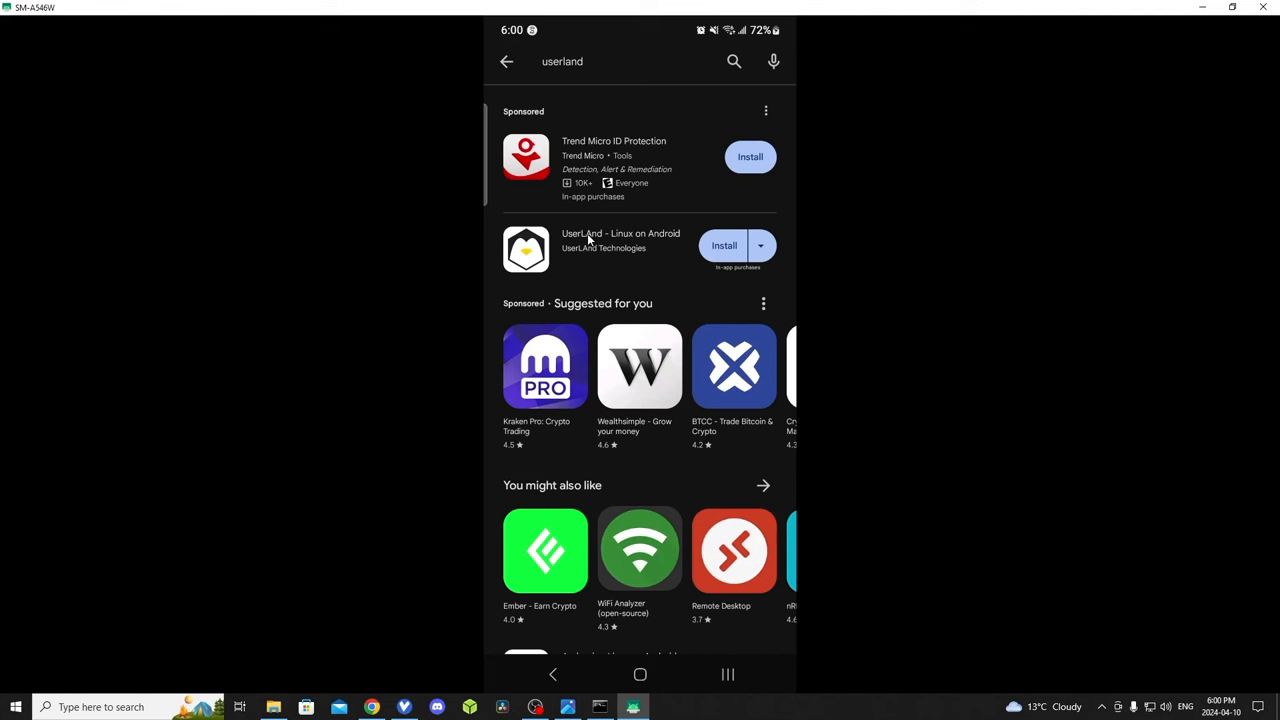
# Install UserLAnd, then search 'qr gamma' and install Gamma Play's QR & Barcode Scanner.
pyautogui.click(723, 245)
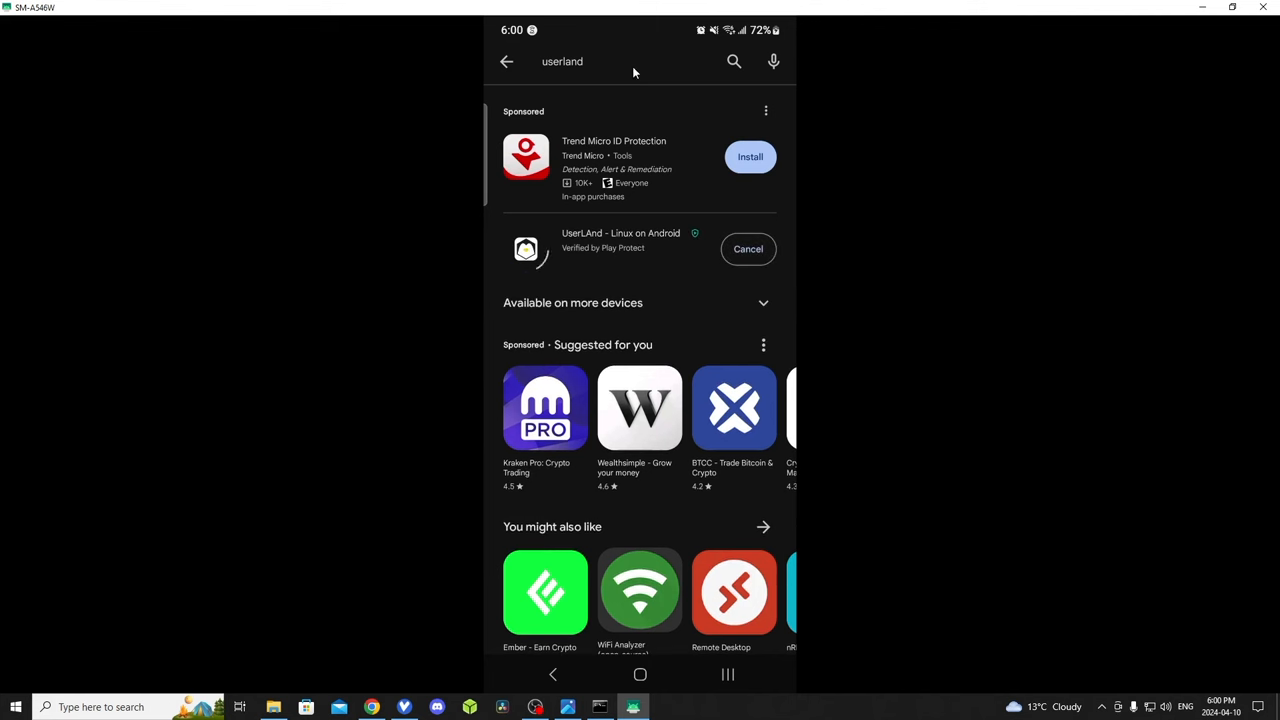
pyautogui.click(582, 61)
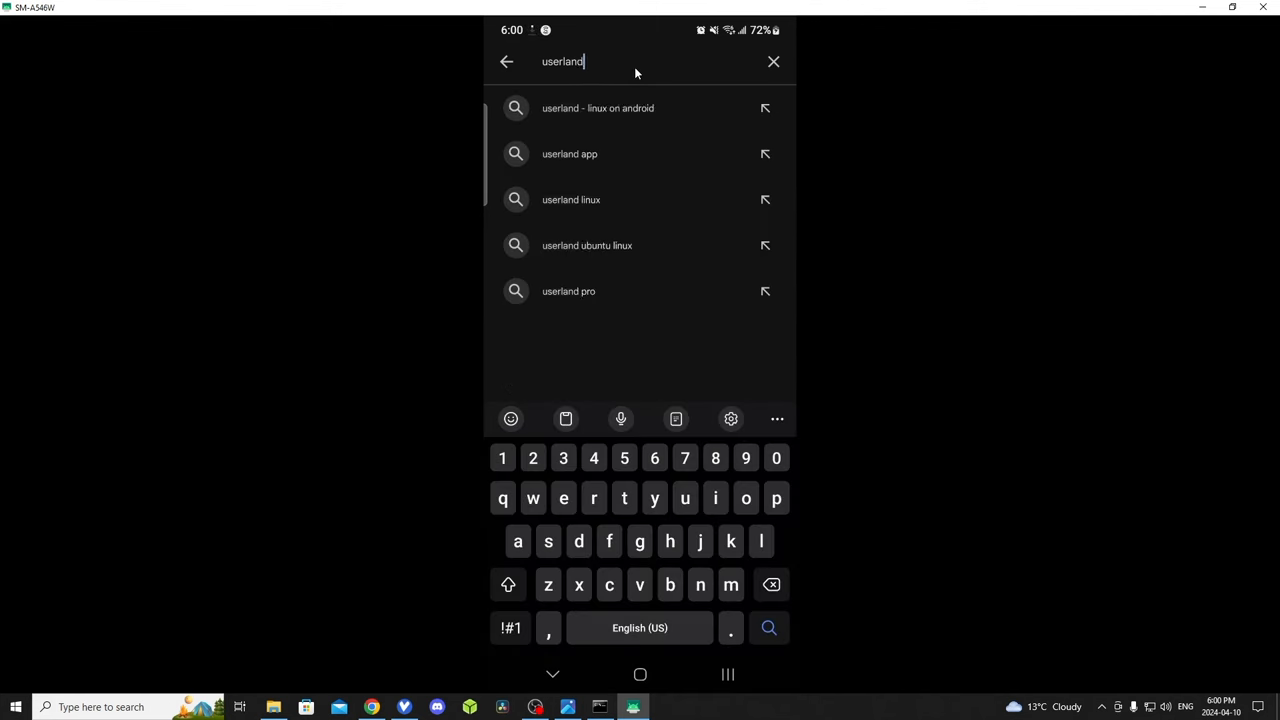
pyautogui.click(773, 61)
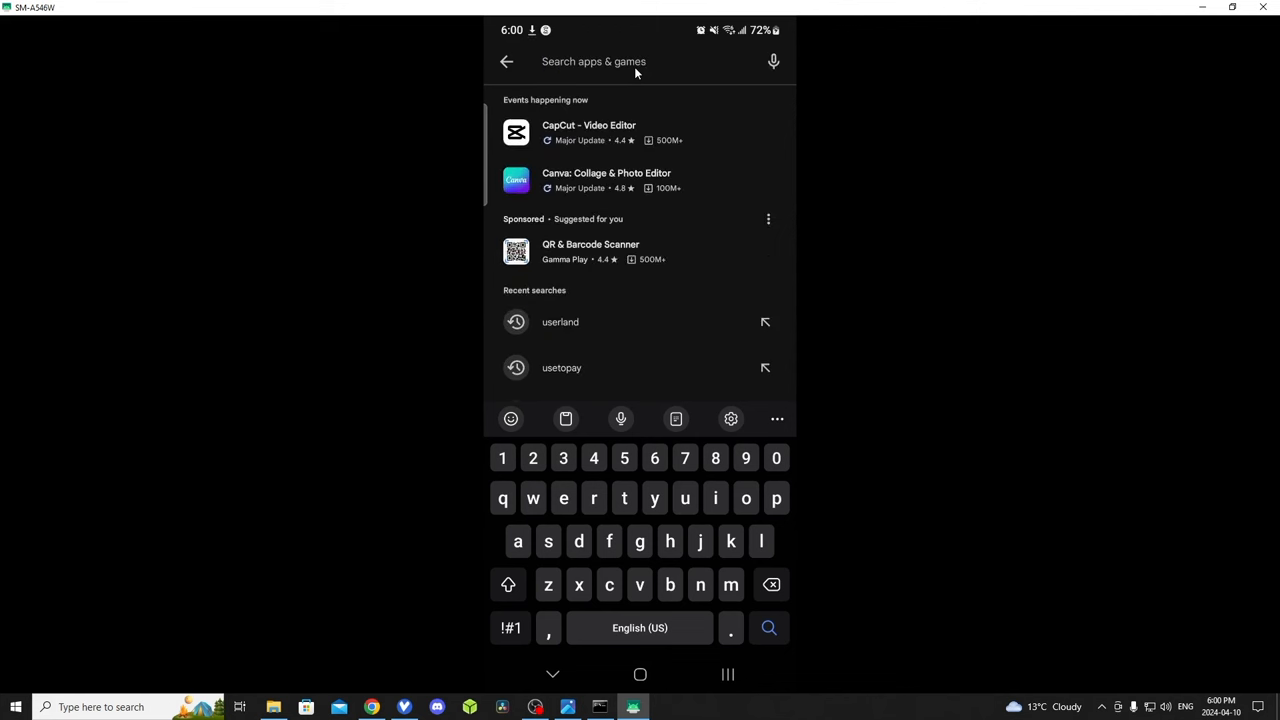
pyautogui.write('qr')
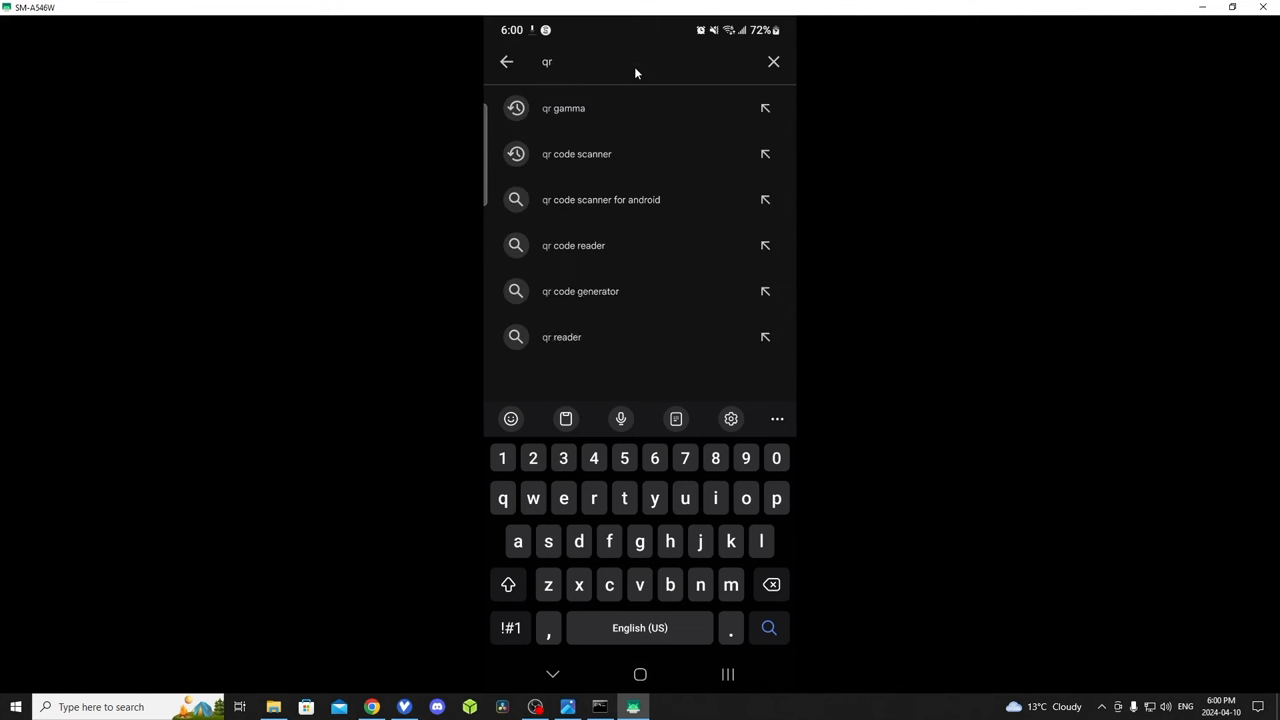
pyautogui.click(572, 108)
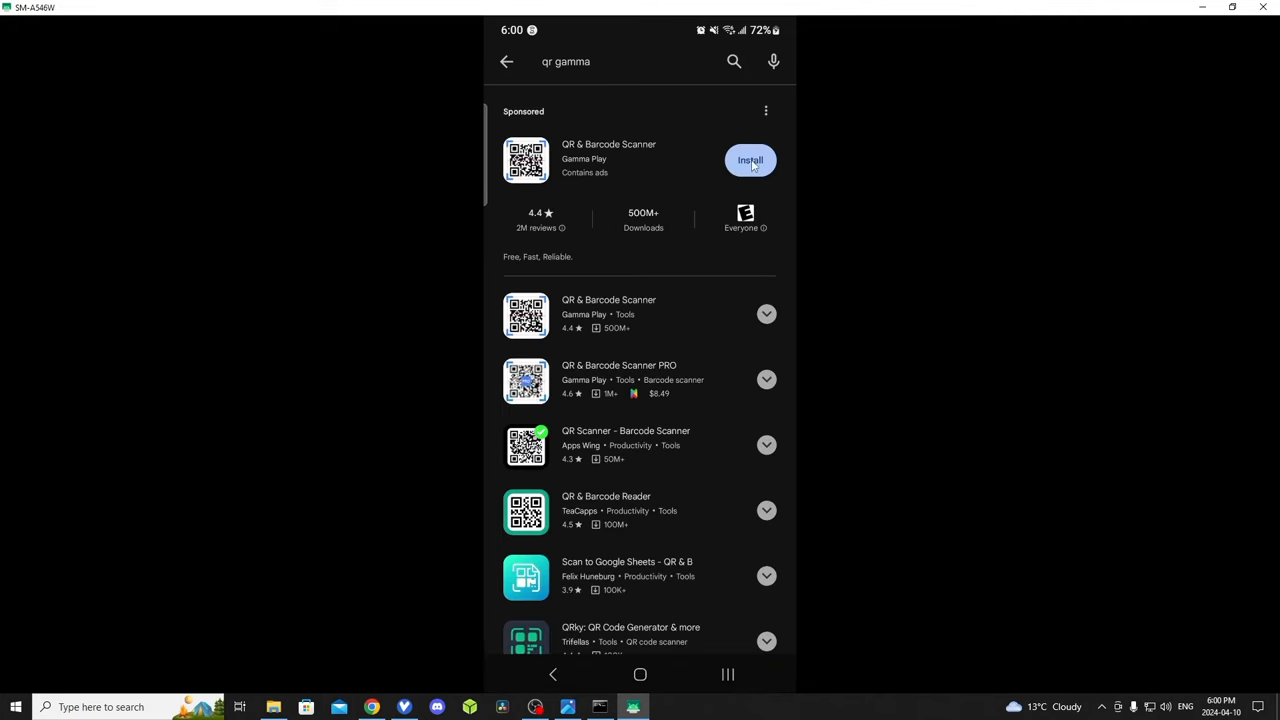
pyautogui.click(750, 160)
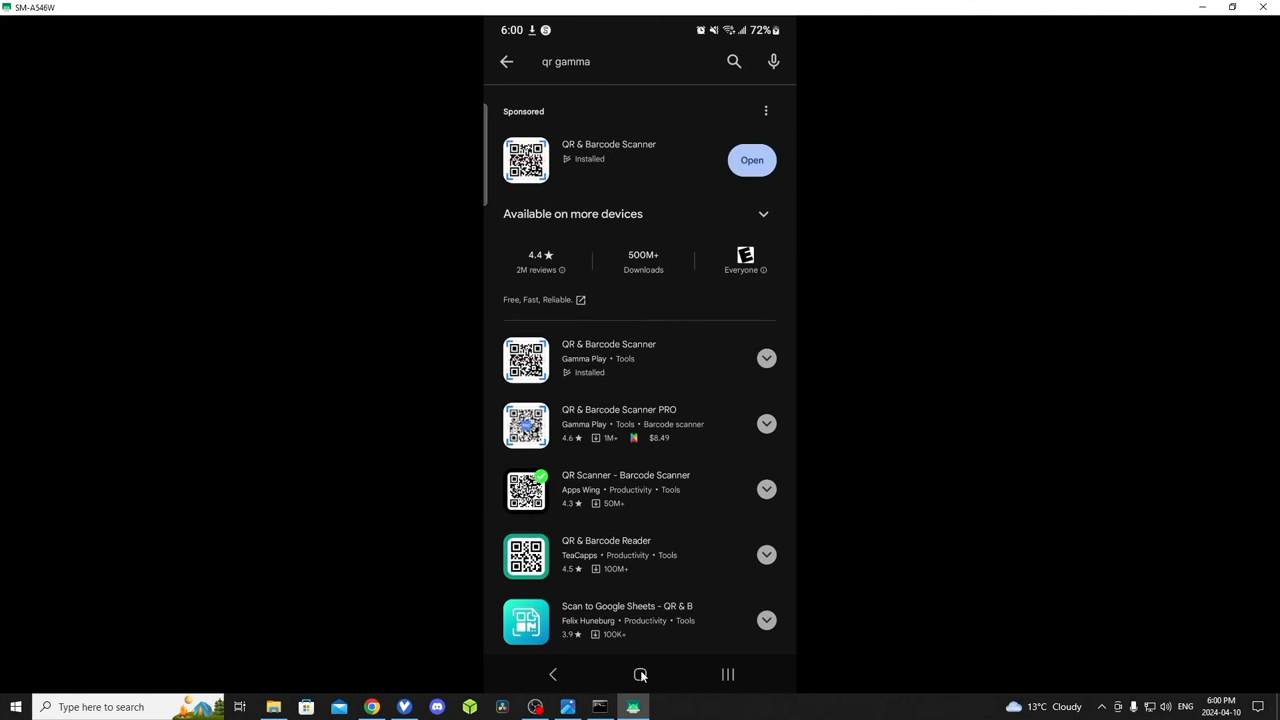
# Launch UserLAnd, choose Ubuntu, allow notifications and keep the Minimal desktop environment.
pyautogui.click(640, 675)
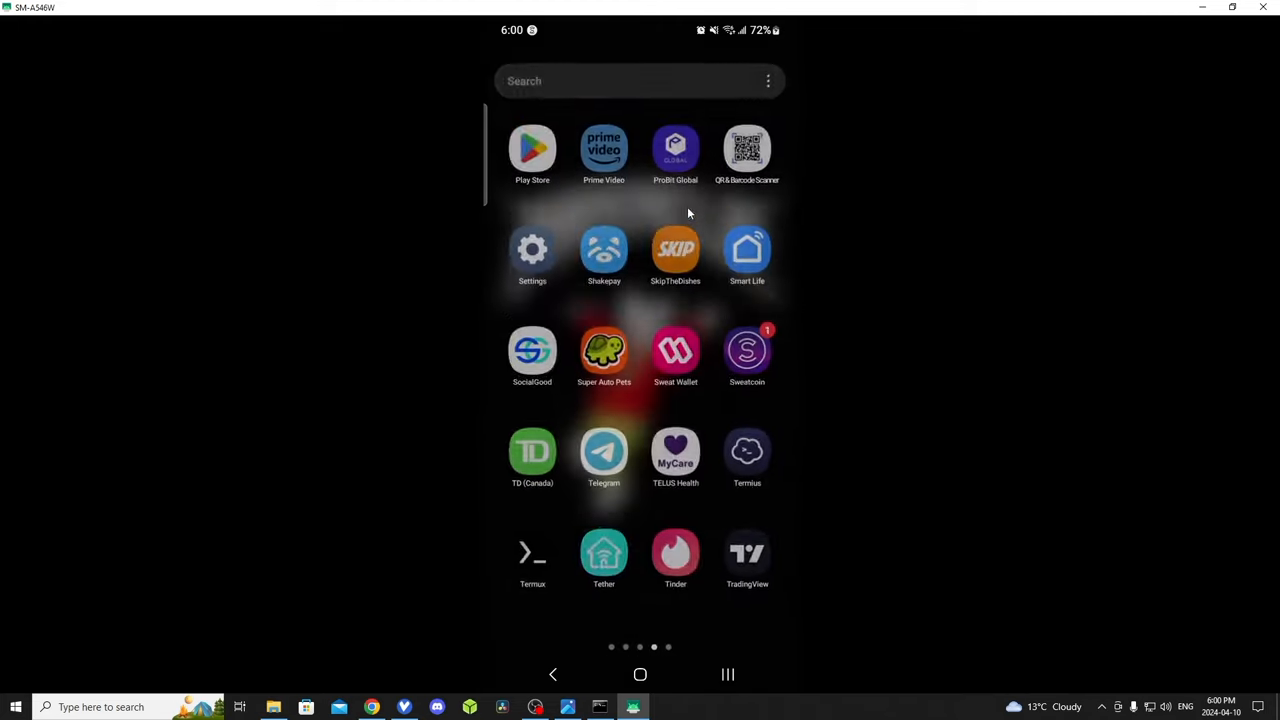
pyautogui.hscroll(-3)
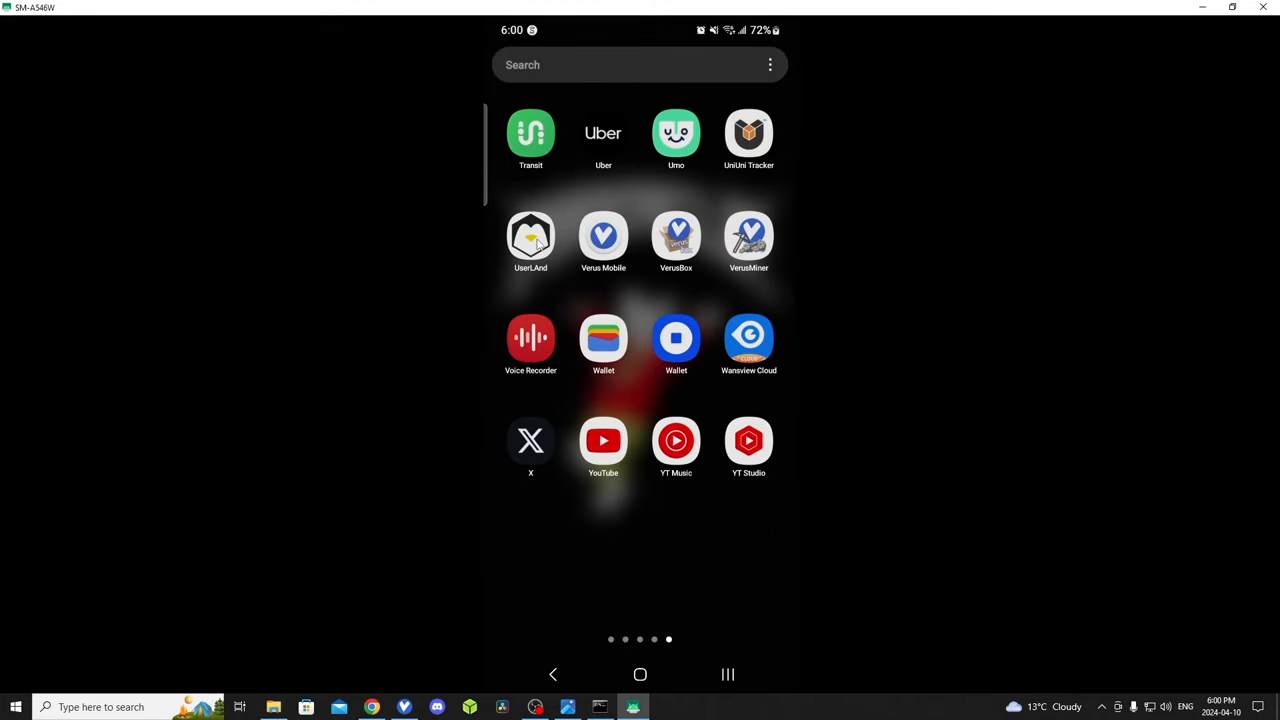
pyautogui.click(530, 237)
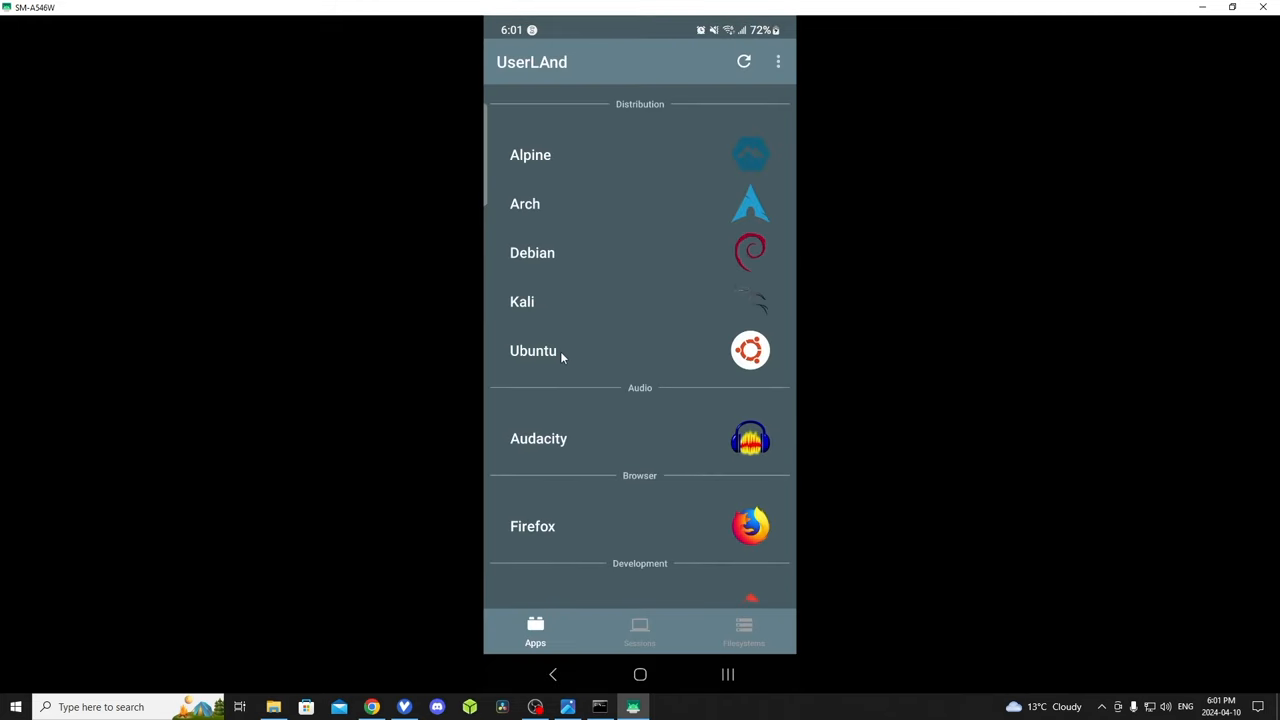
pyautogui.click(533, 350)
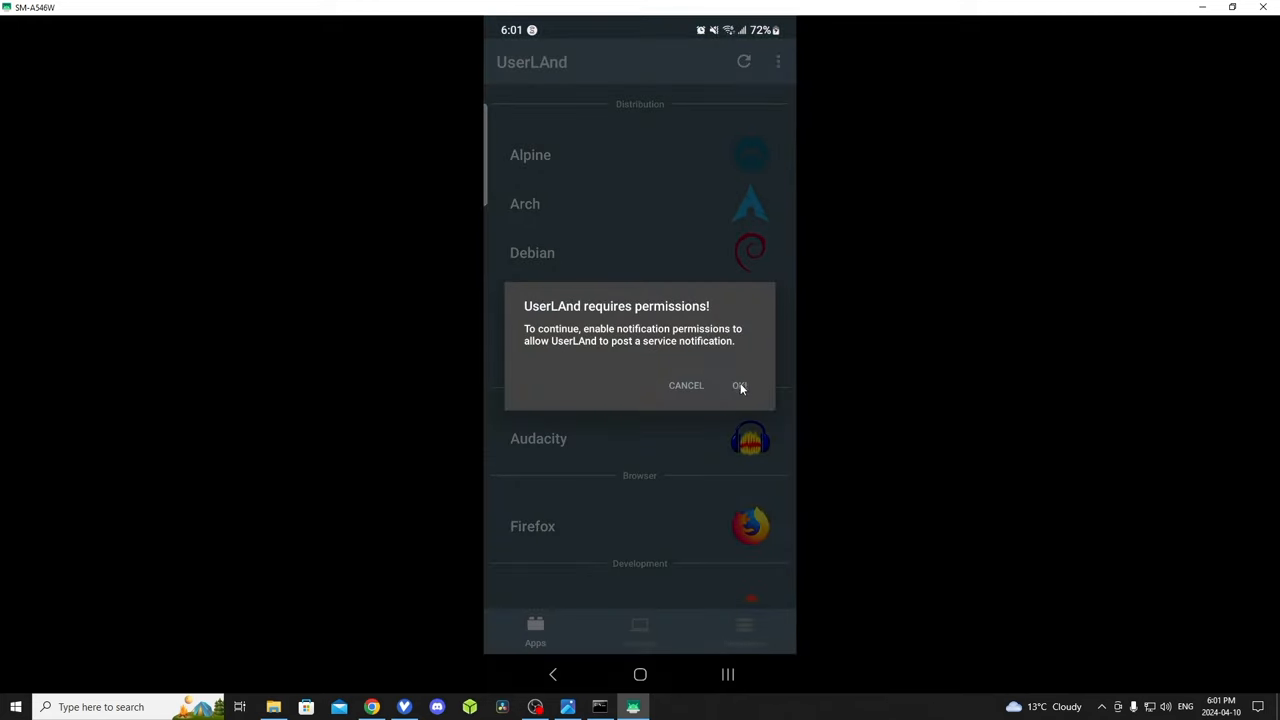
pyautogui.click(739, 385)
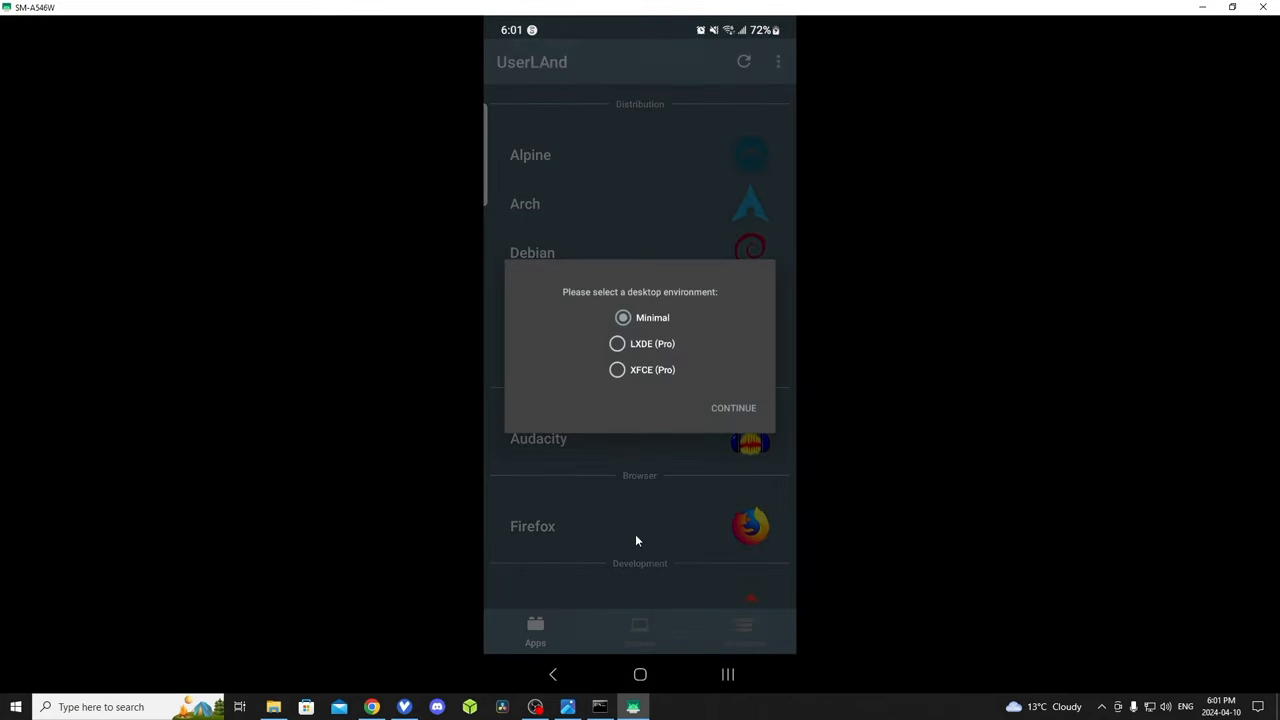
pyautogui.click(733, 407)
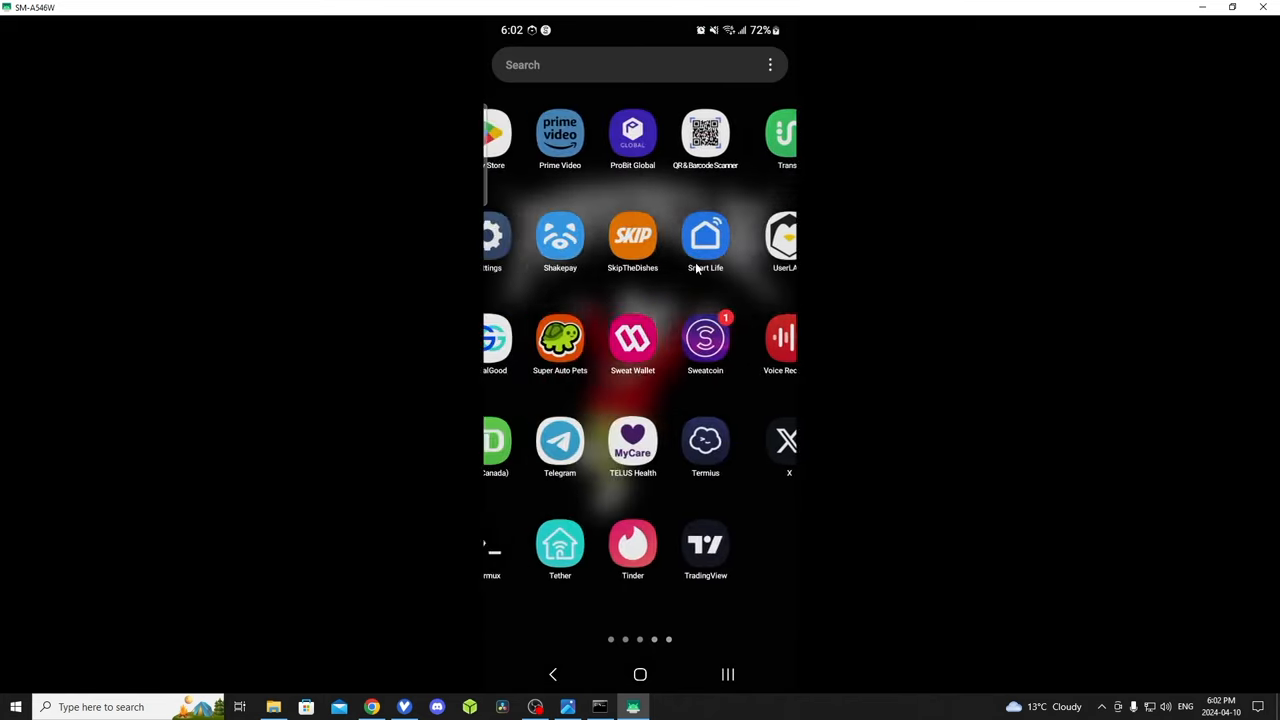
# Scan the setup QR code and copy the 'sudo apt-get install nano' line.
pyautogui.click(705, 130)
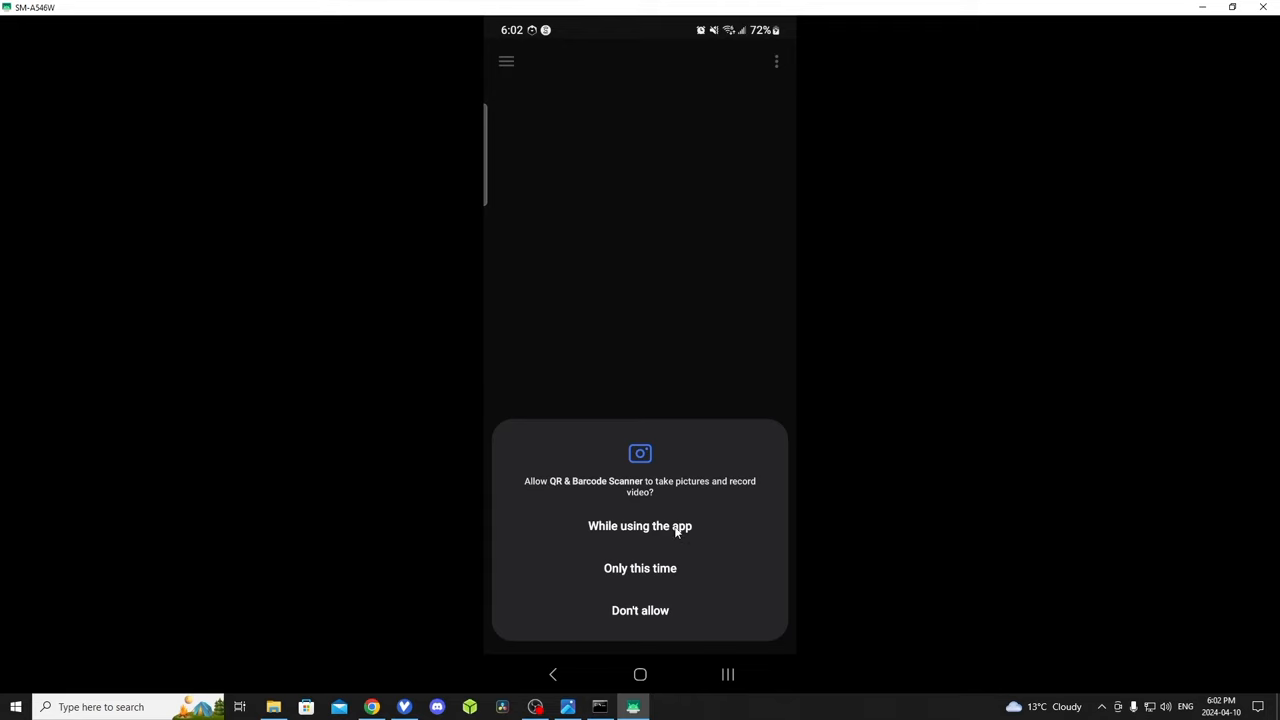
pyautogui.click(639, 526)
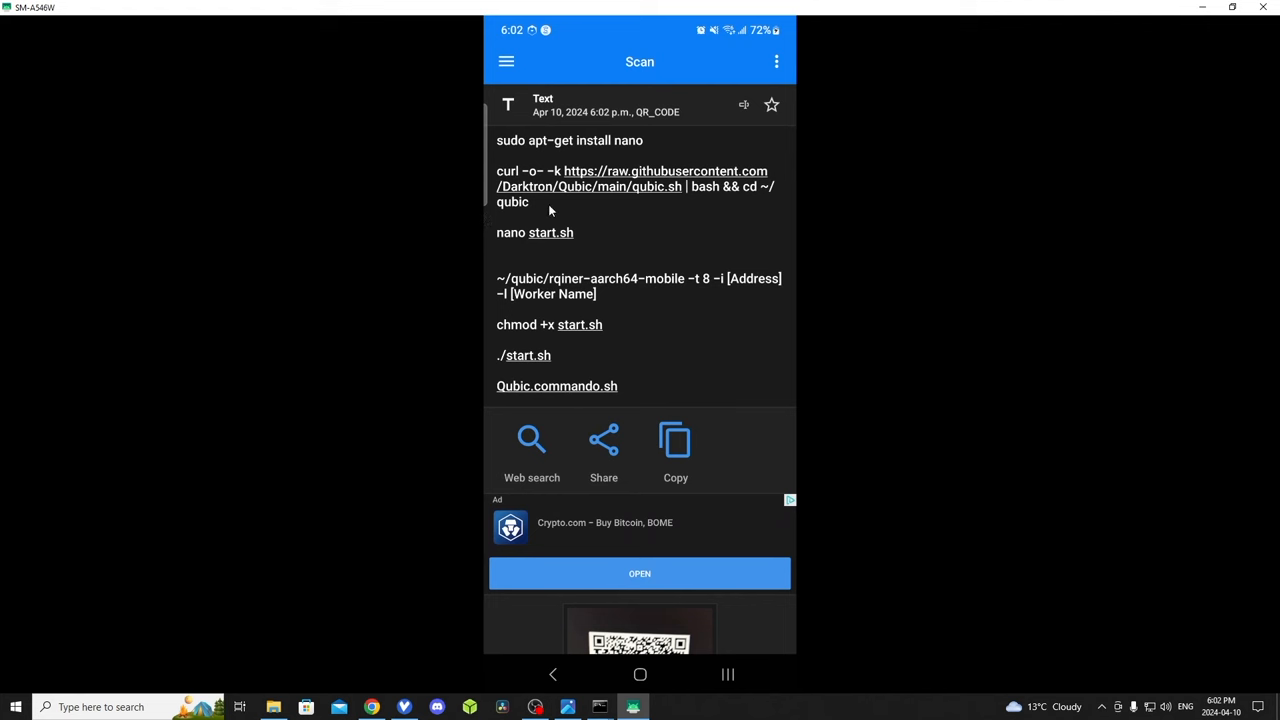
pyautogui.moveTo(509, 152)
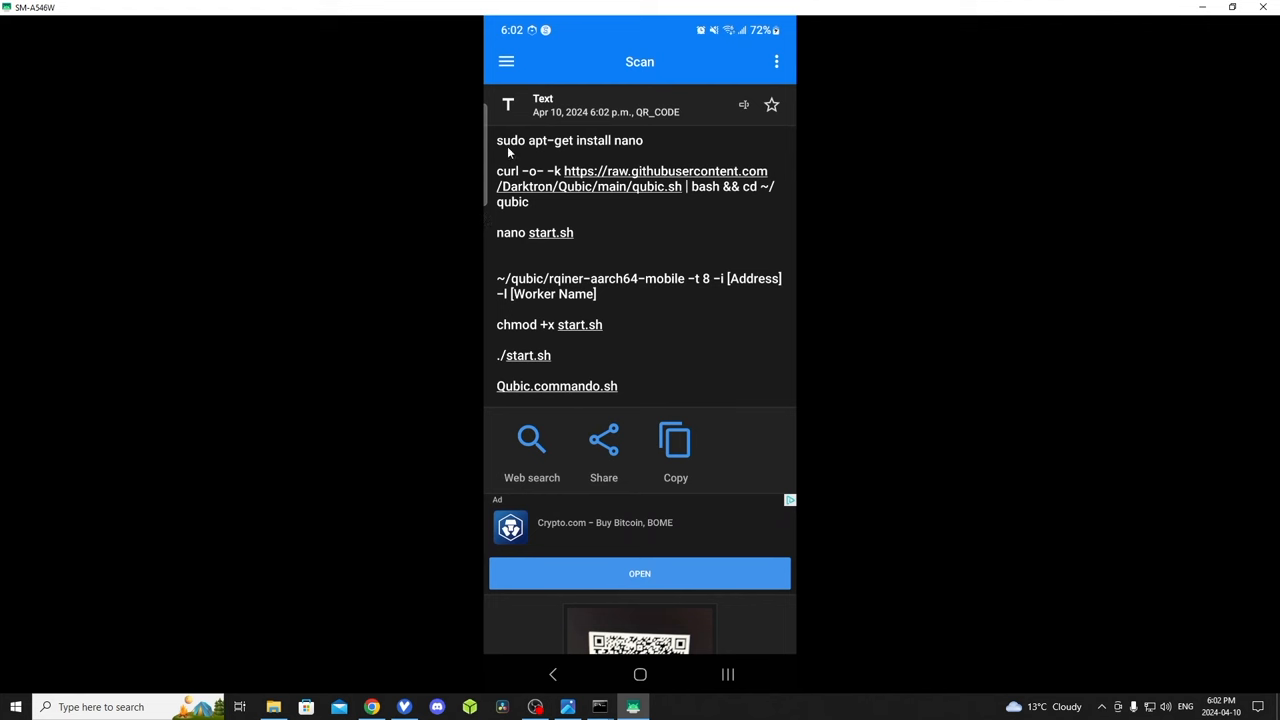
pyautogui.moveTo(510, 148)
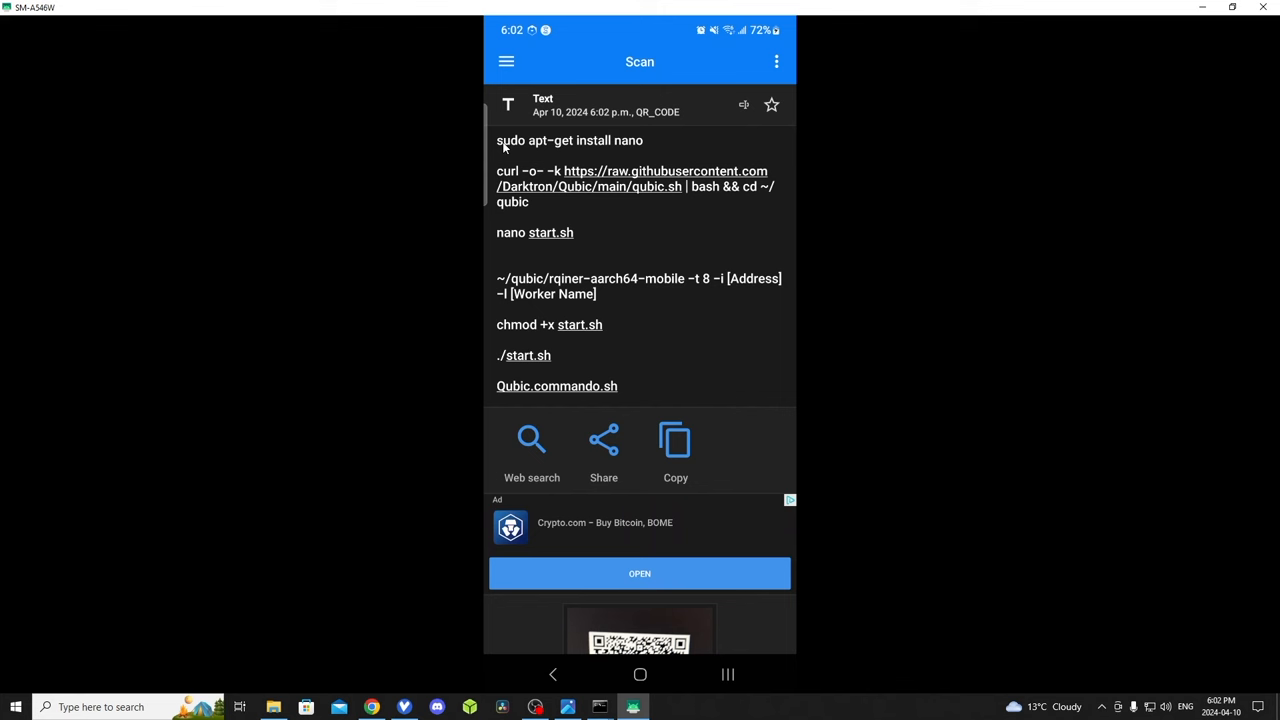
pyautogui.doubleClick(510, 140)
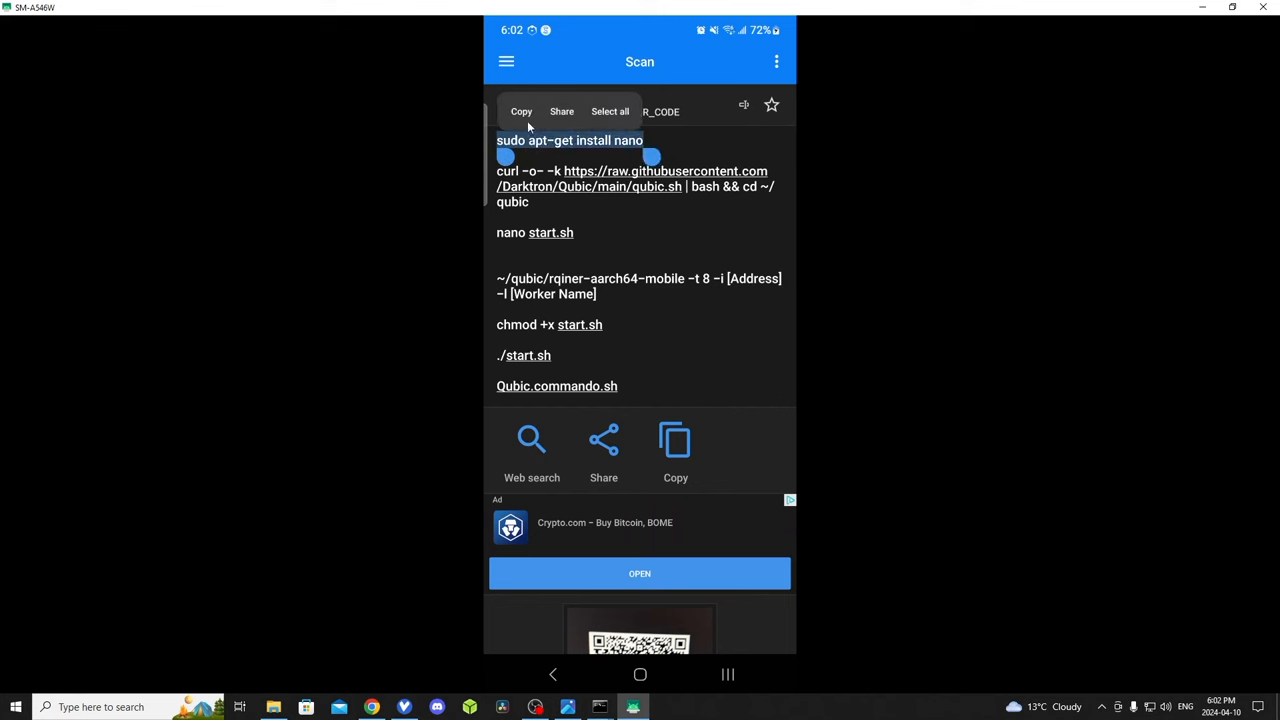
pyautogui.click(521, 111)
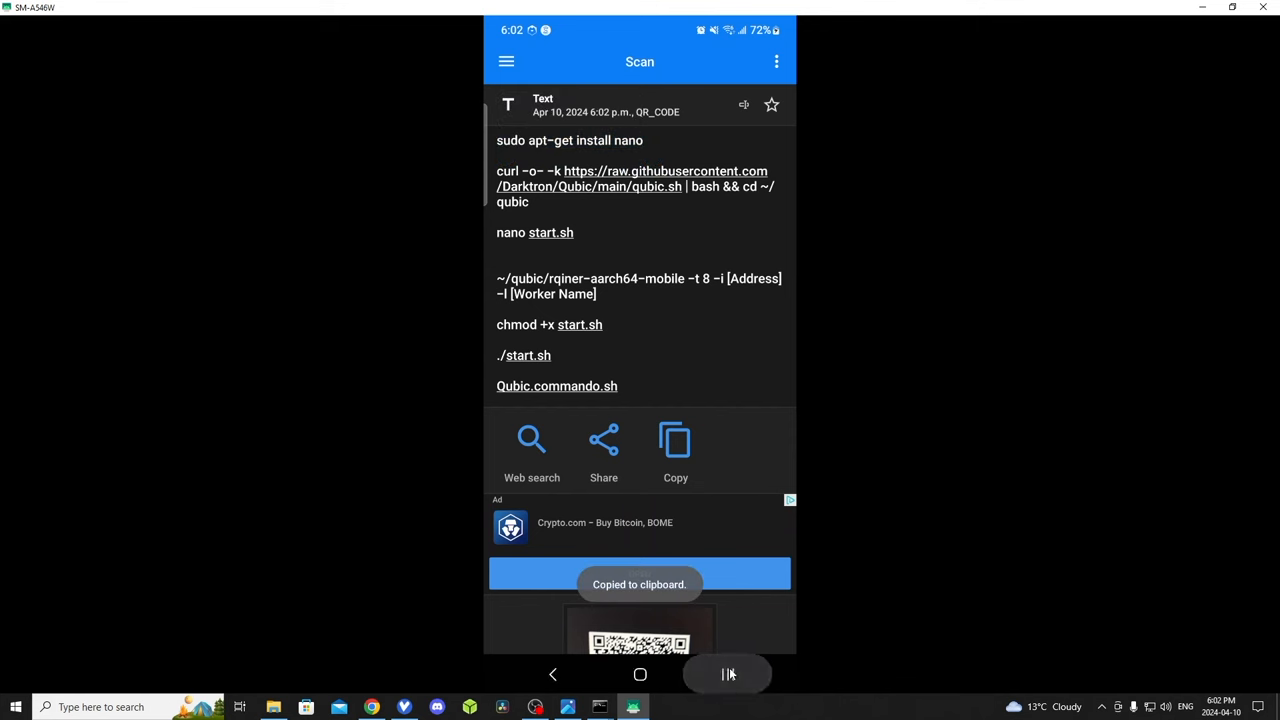
# Paste and run the nano install command in Ubuntu, then acquire a wakelock.
pyautogui.click(727, 674)
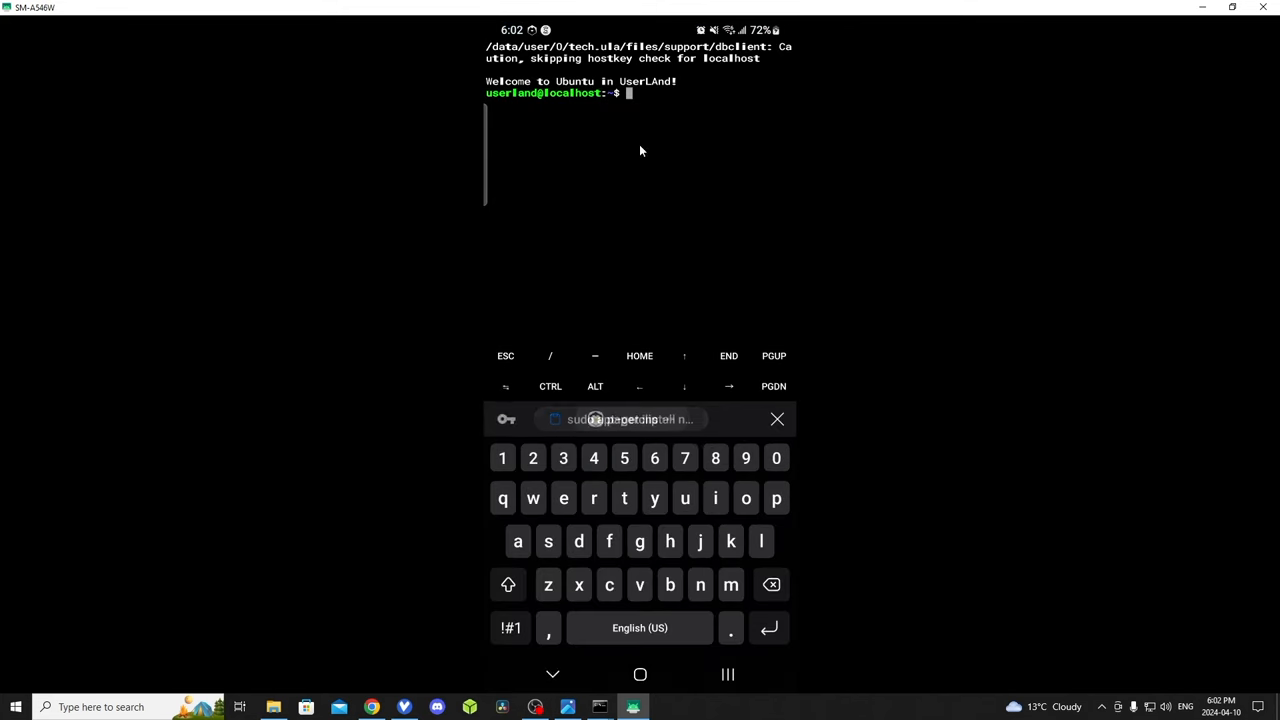
pyautogui.click(622, 98)
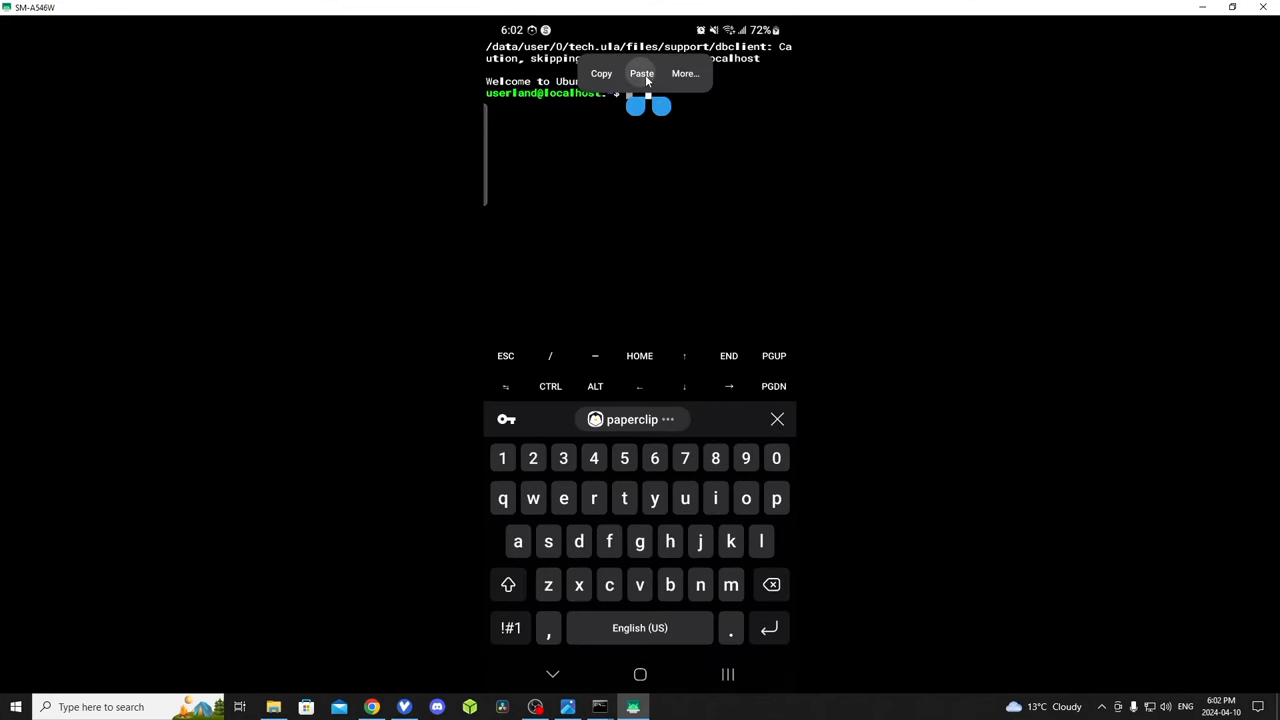
pyautogui.click(641, 73)
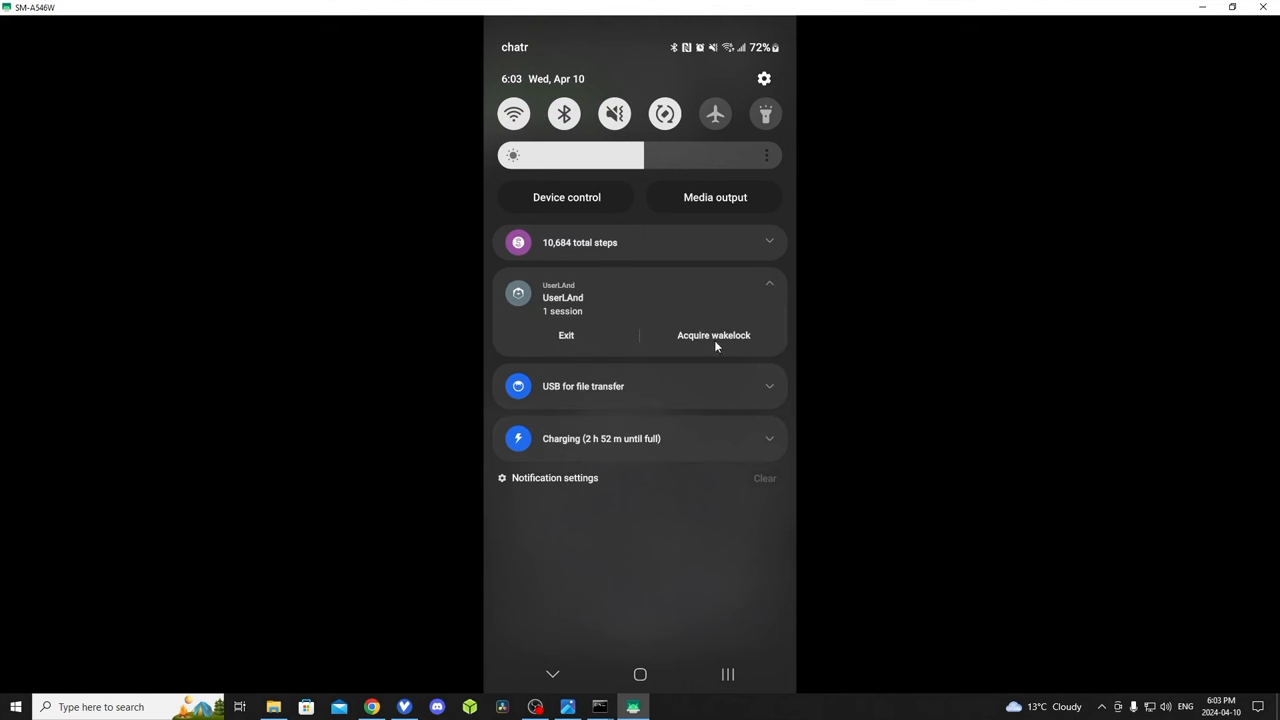
pyautogui.click(713, 335)
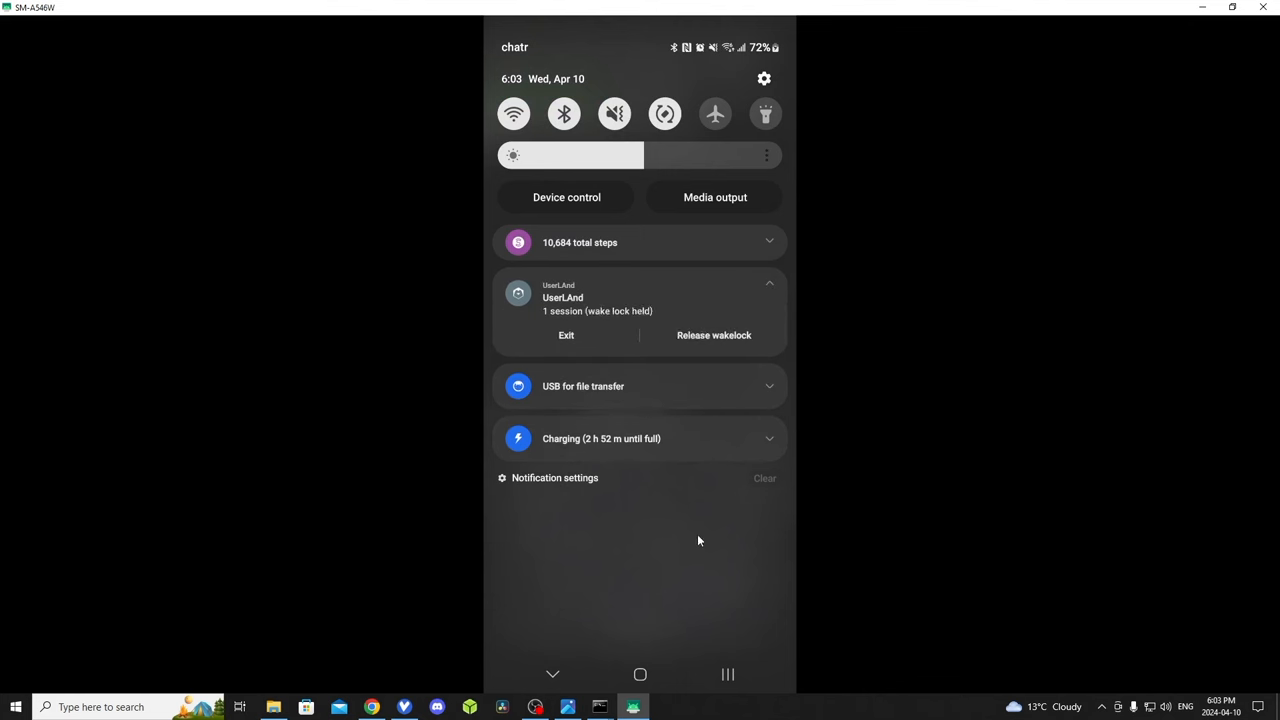
pyautogui.moveTo(674, 529)
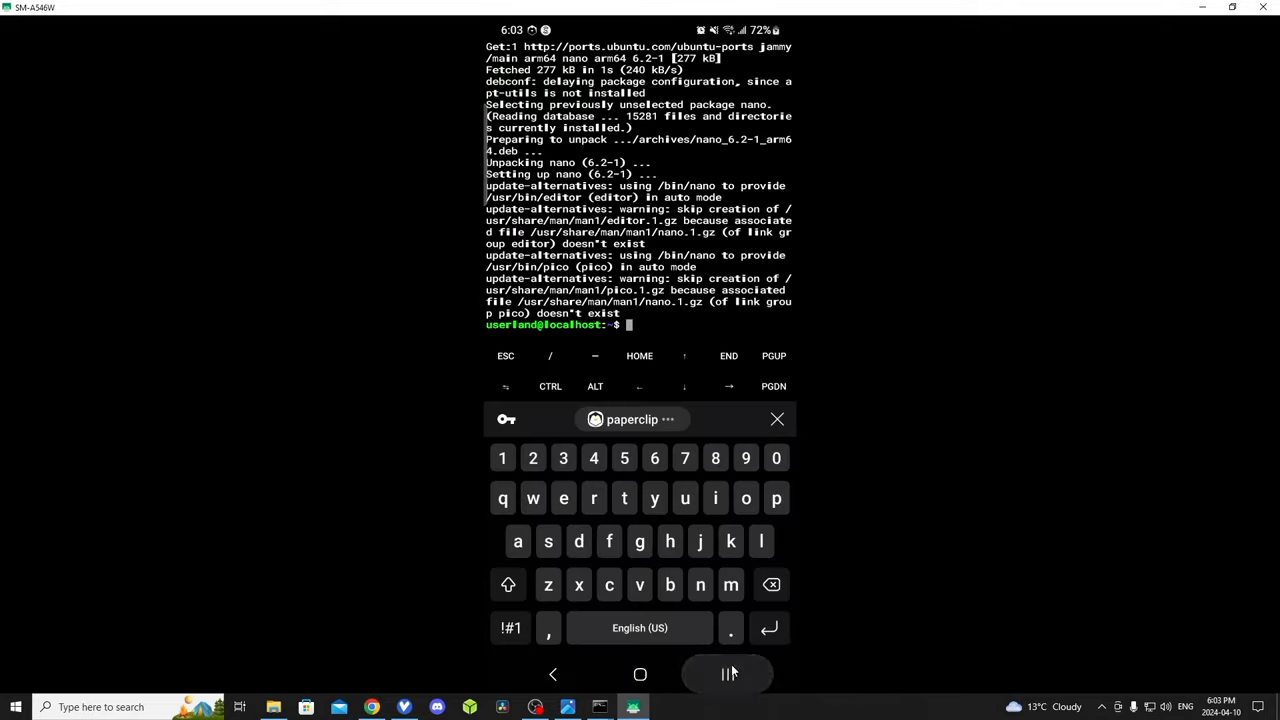
# Copy the curl command that downloads the Qubic miner script from the scanned notes.
pyautogui.click(727, 674)
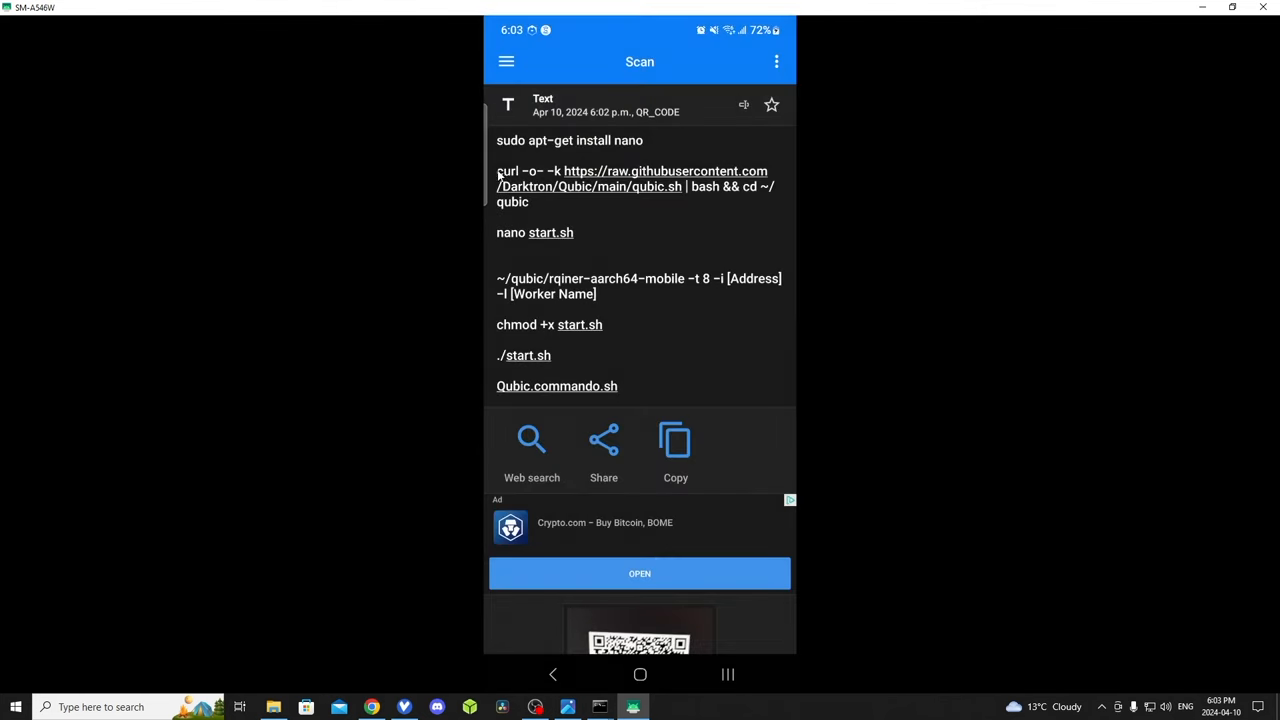
pyautogui.doubleClick(507, 171)
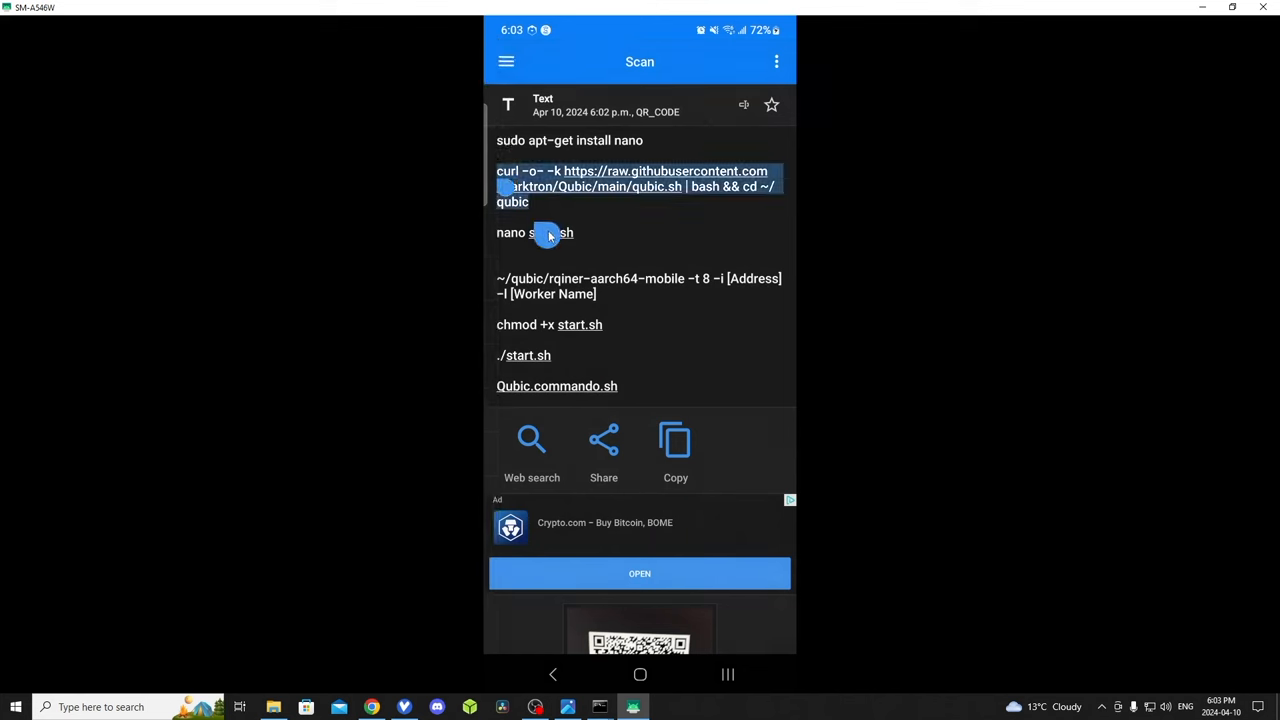
pyautogui.click(675, 441)
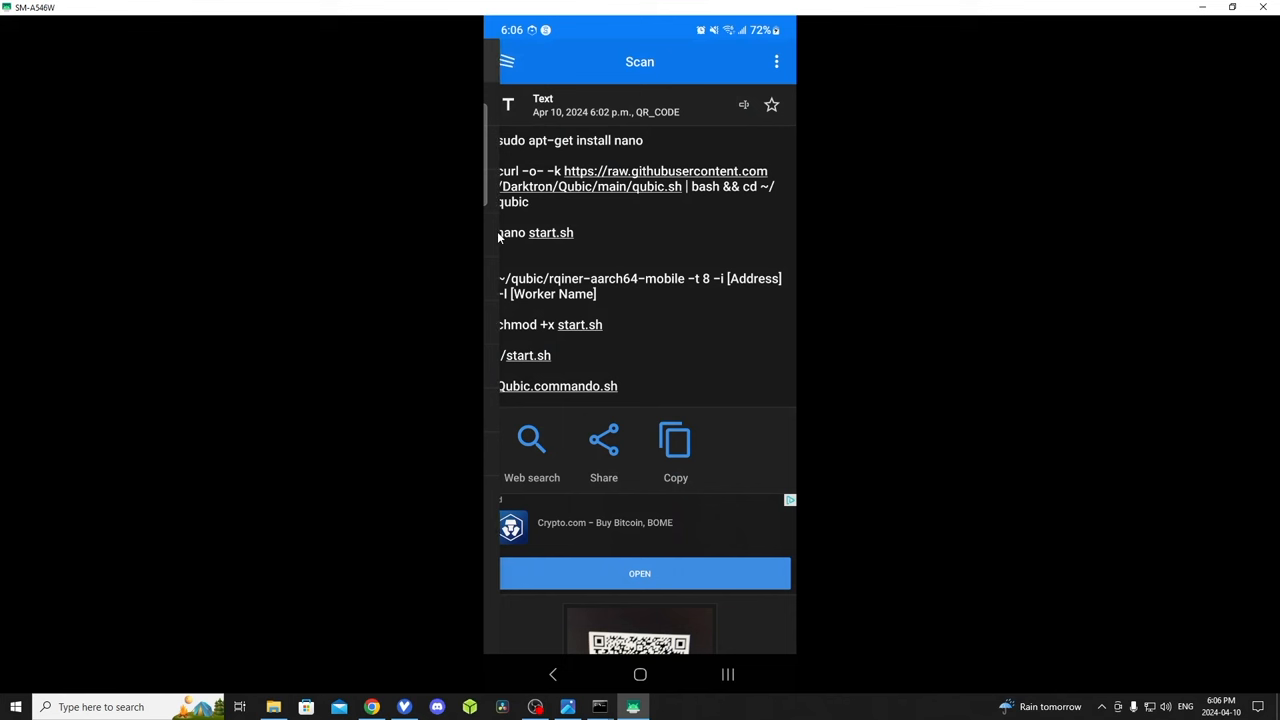
# Copy the 'nano start.sh' command and paste the rqiner miner command into start.sh.
pyautogui.doubleClick(510, 232)
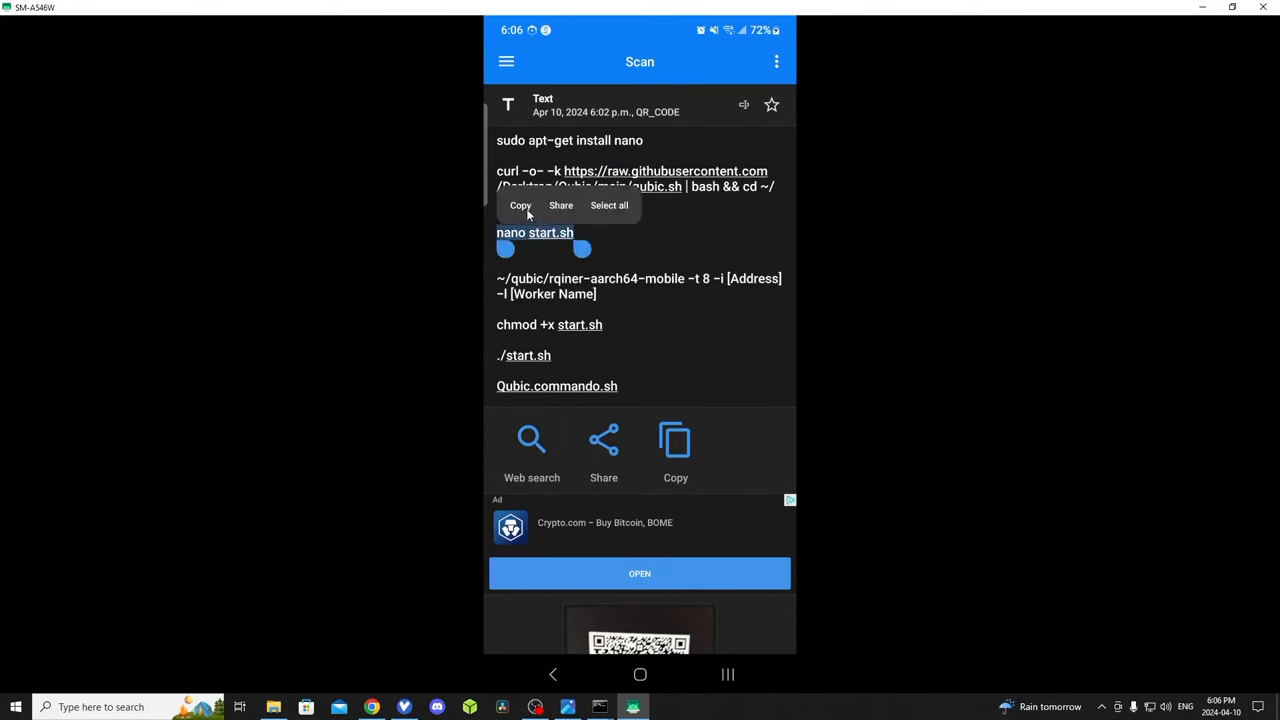
pyautogui.click(519, 205)
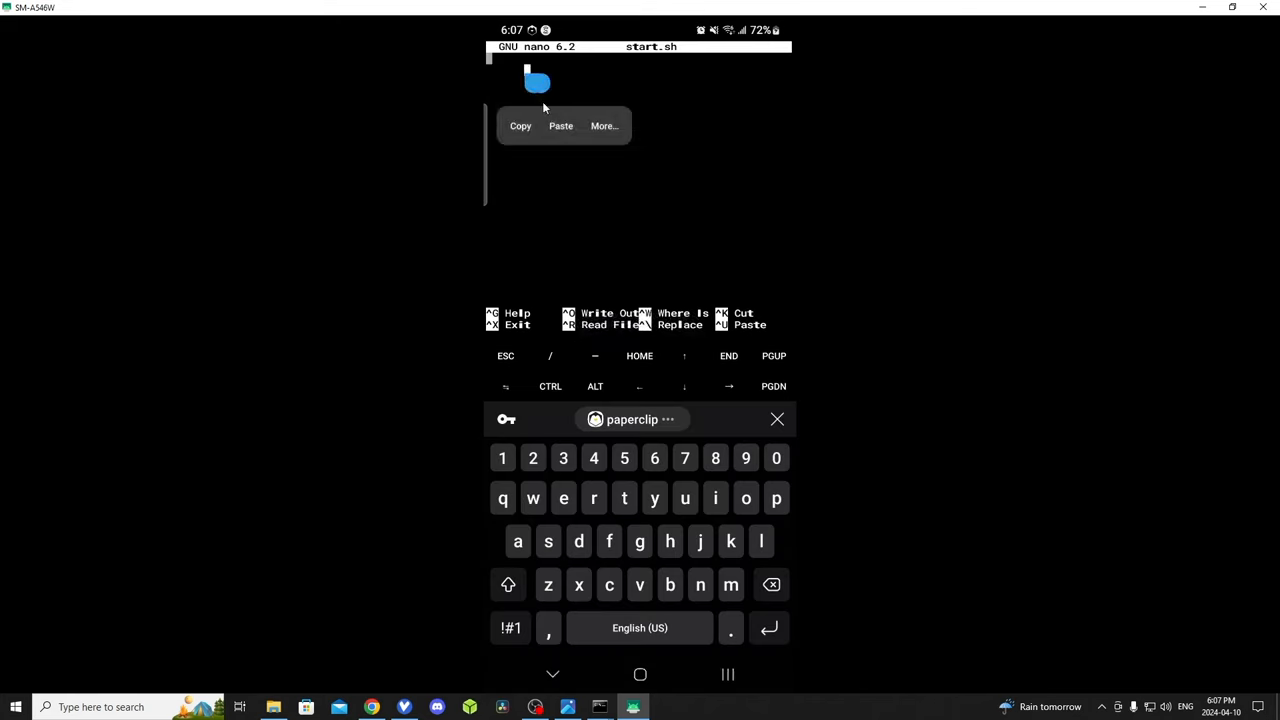
pyautogui.click(560, 125)
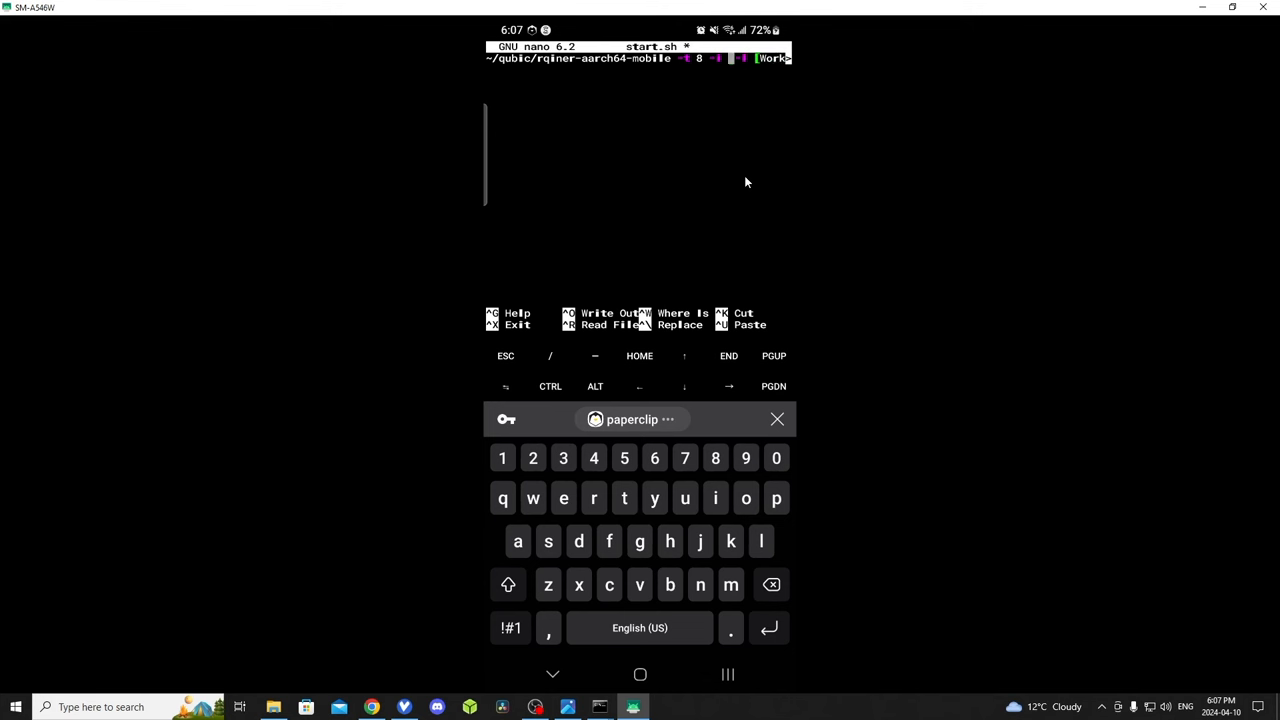
pyautogui.moveTo(756, 341)
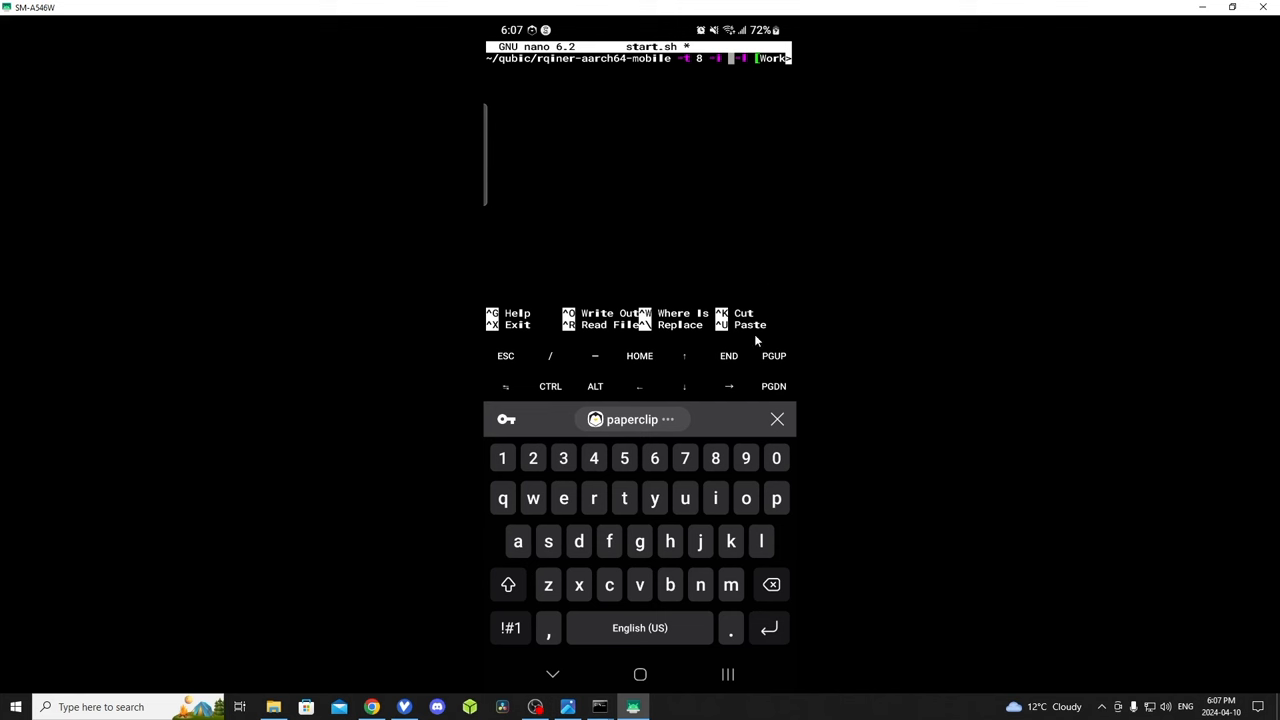
pyautogui.moveTo(640, 675)
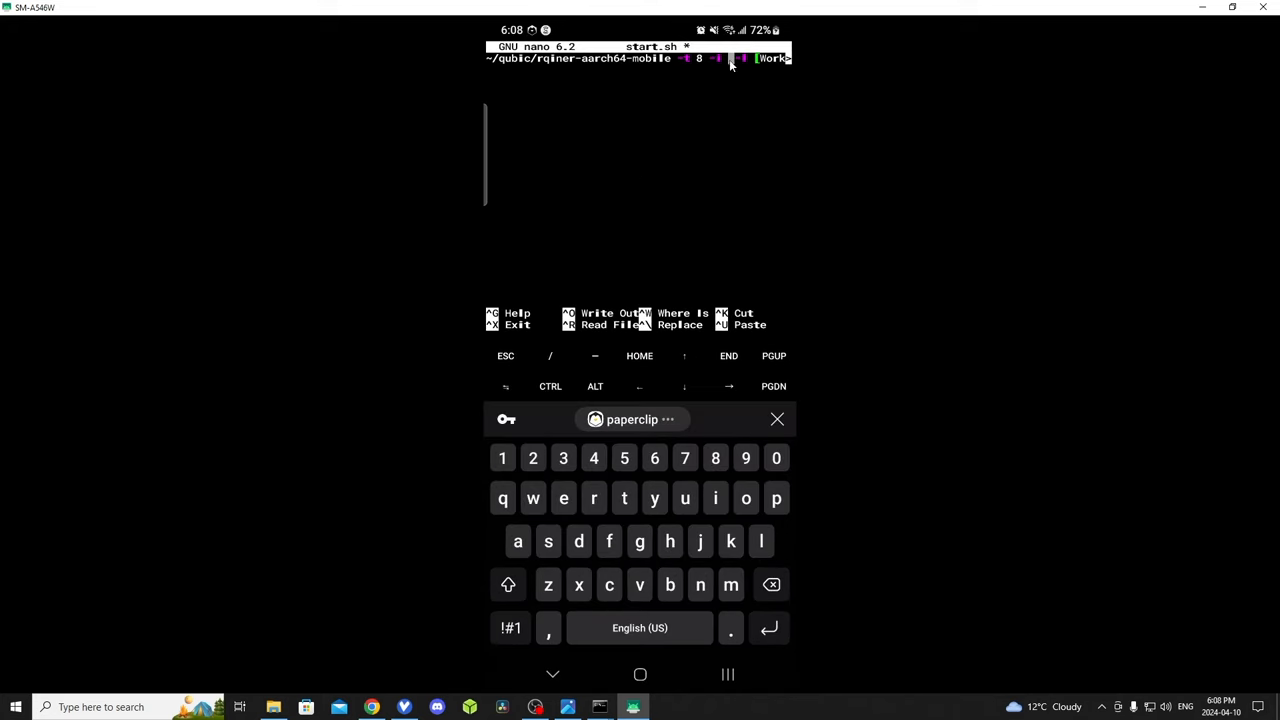
# Replace the address placeholder with the wallet address, add worker name A54, and save.
pyautogui.doubleClick(732, 58)
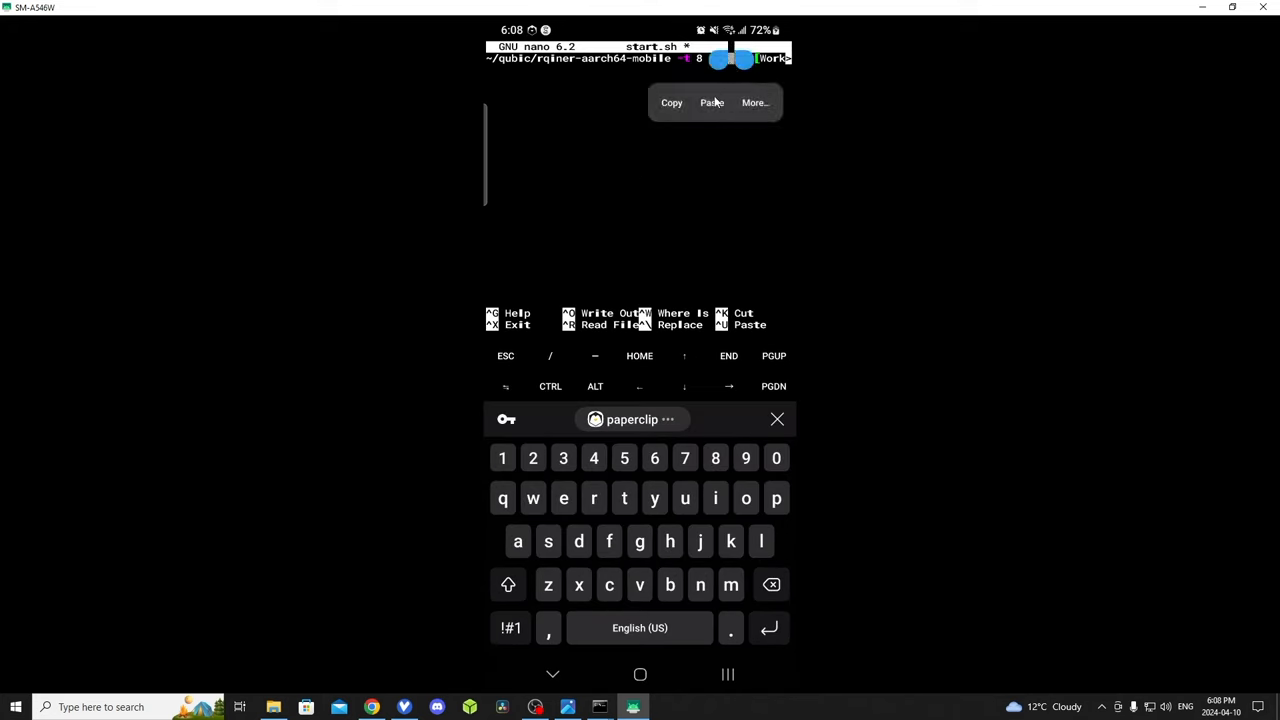
pyautogui.click(712, 102)
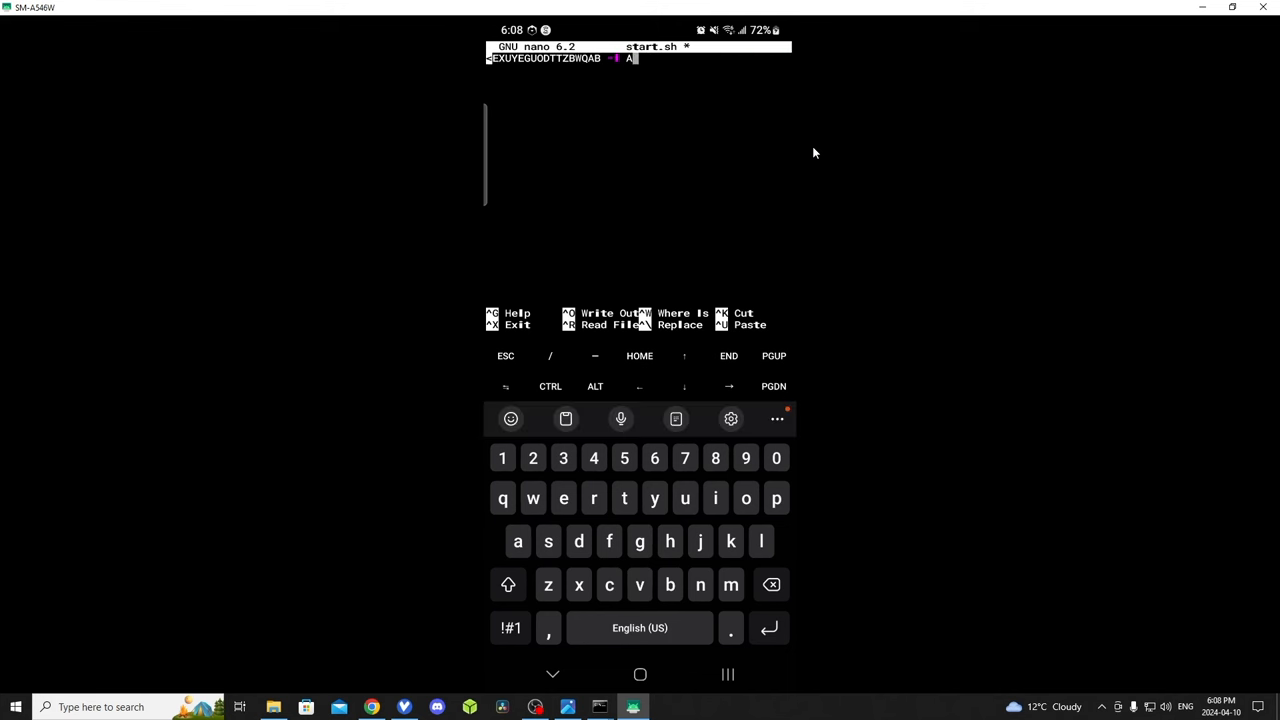
pyautogui.write('54')
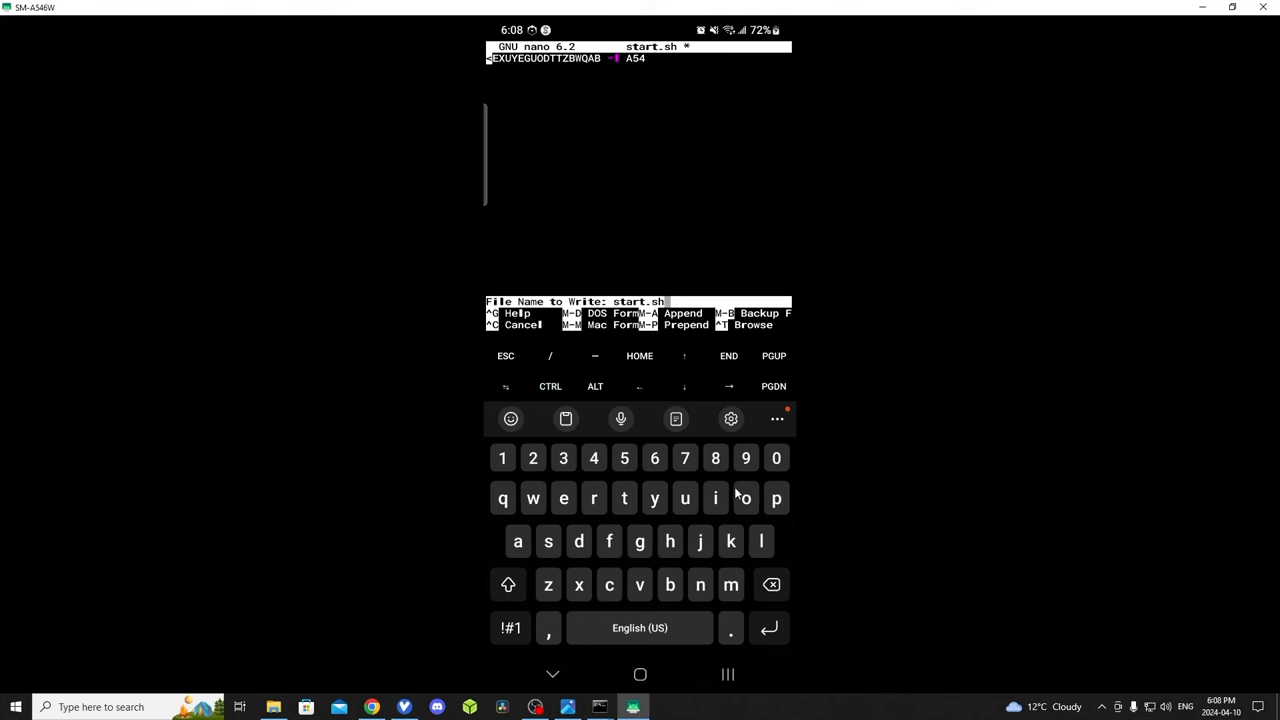
pyautogui.press('Enter')
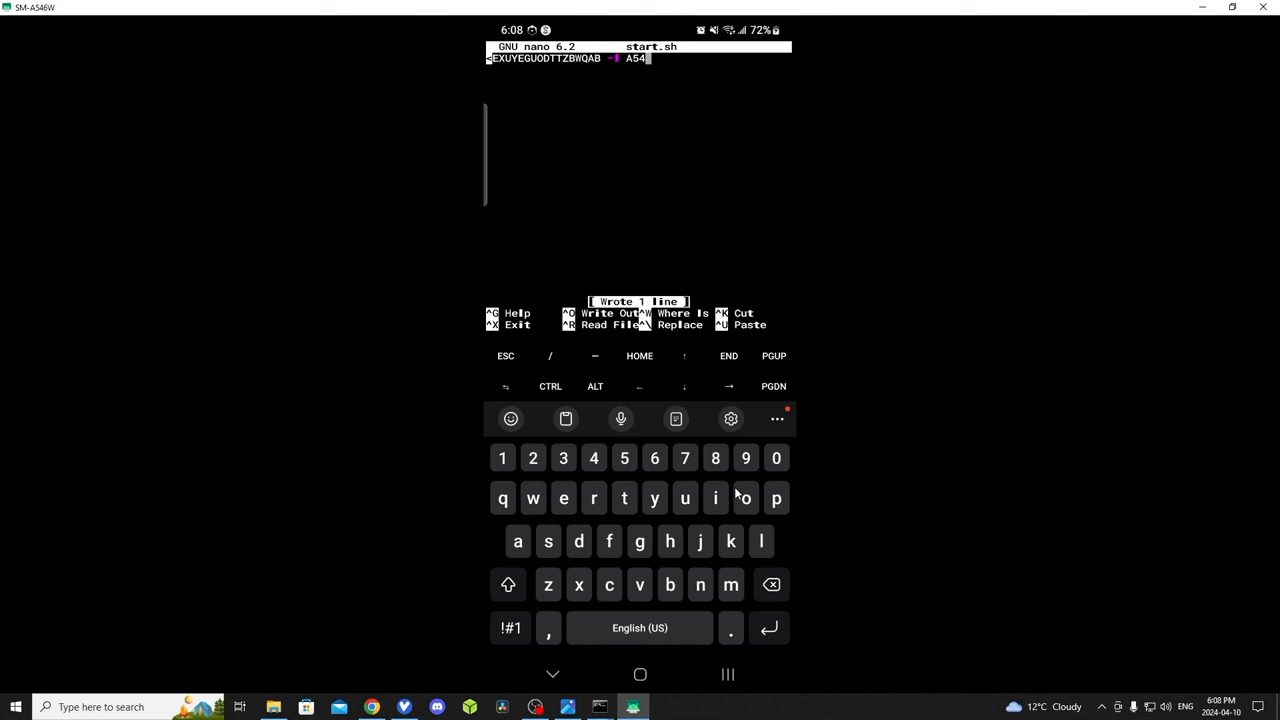
pyautogui.write('x')
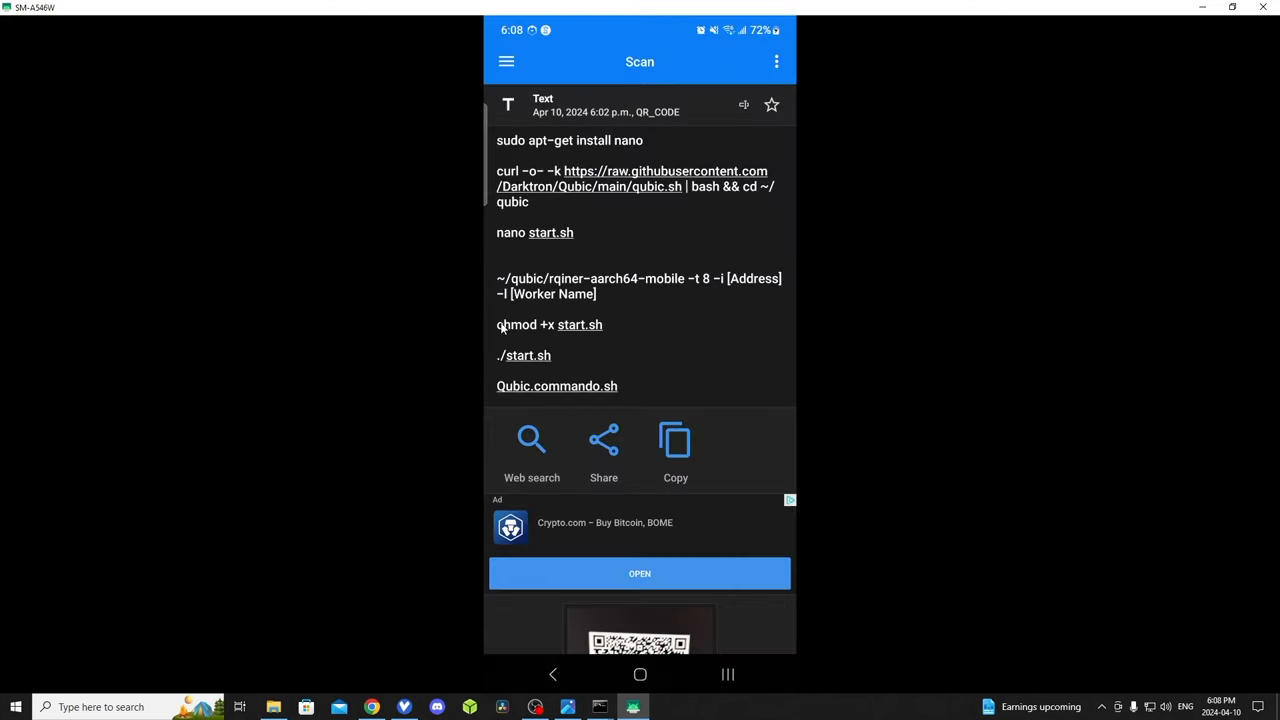
# Copy 'chmod +x start.sh' from the scanned notes and run it in the terminal.
pyautogui.doubleClick(517, 324)
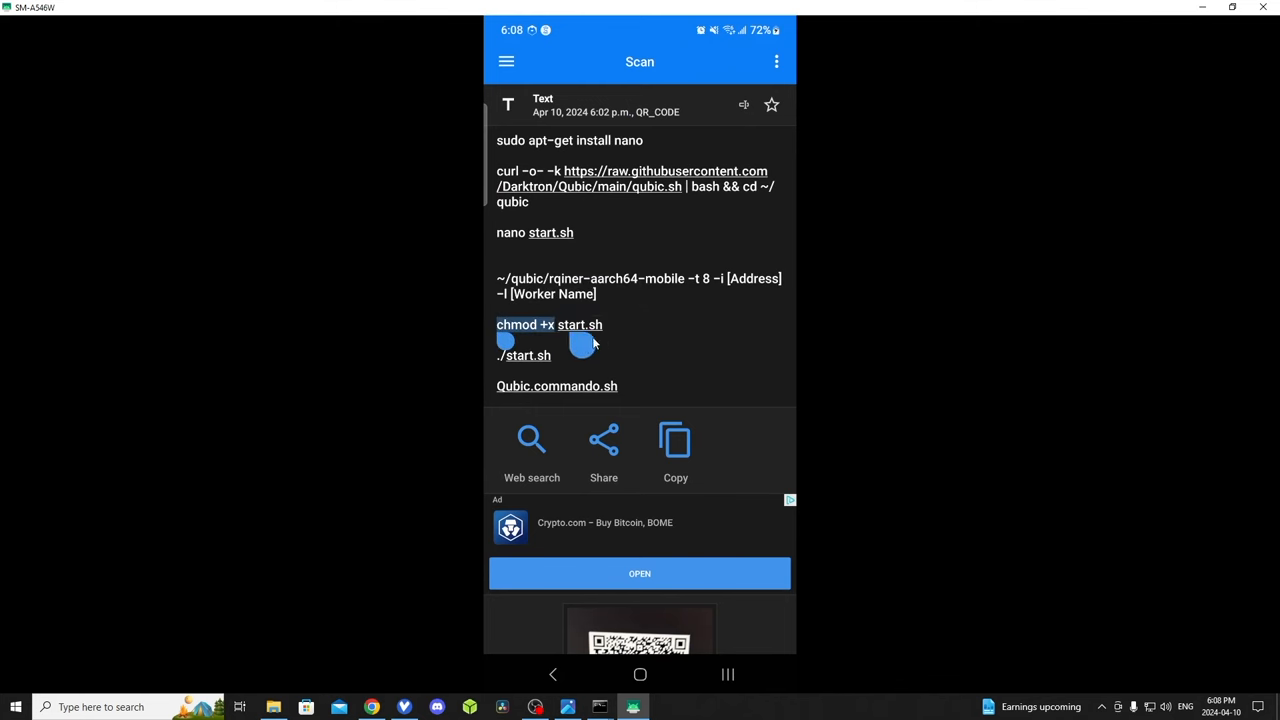
pyautogui.click(675, 438)
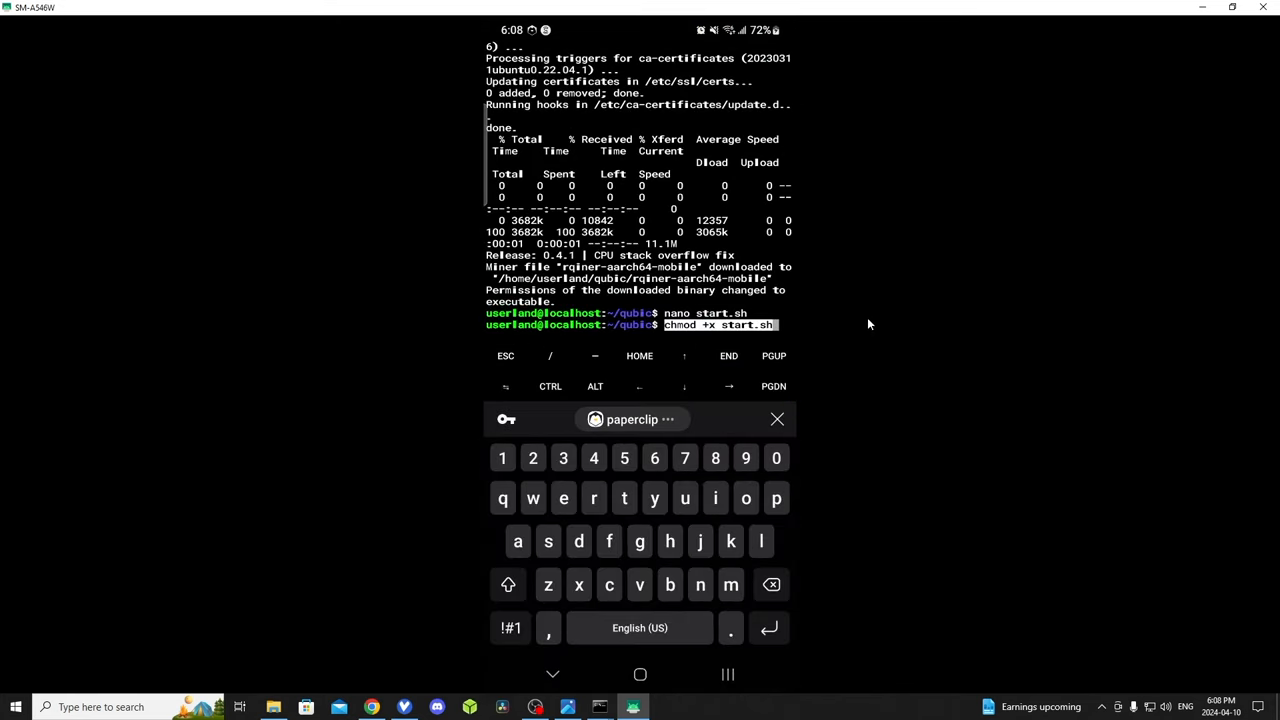
pyautogui.press('Return')
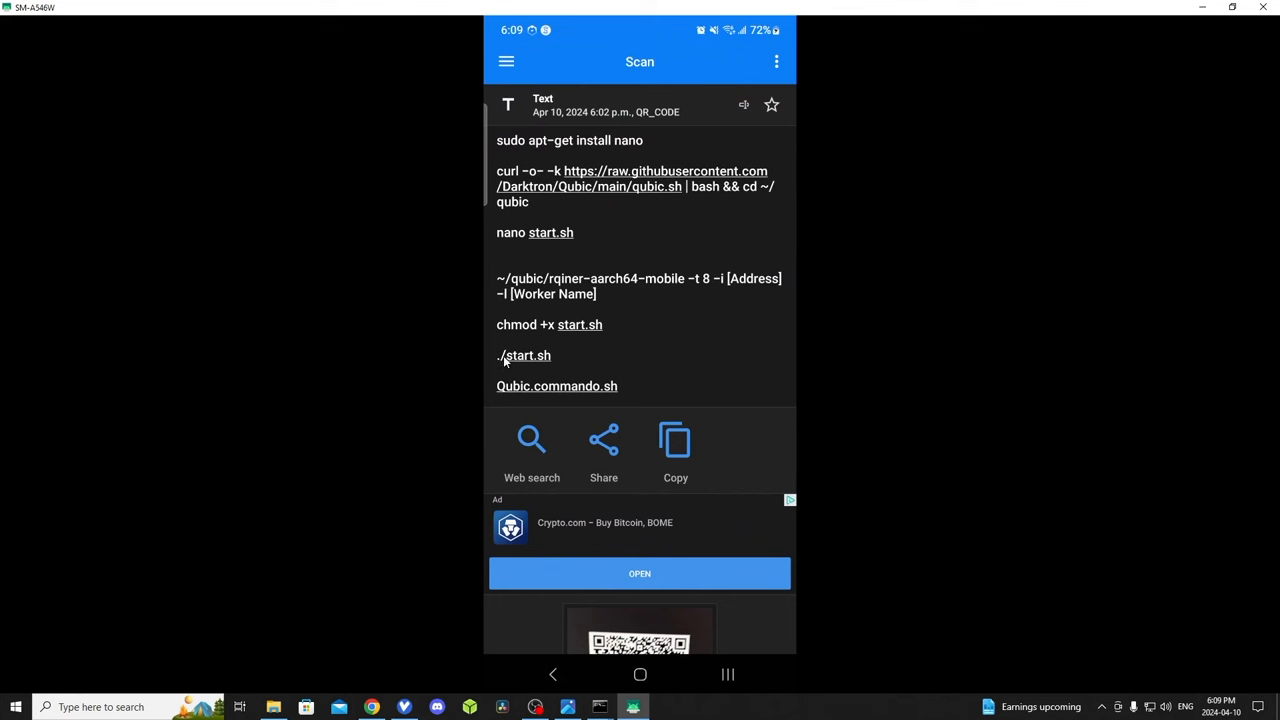
# Open the Qubic.Commando.sh Qubic.Solutions pool stats page from the scanned './start.sh' line.
pyautogui.click(515, 375)
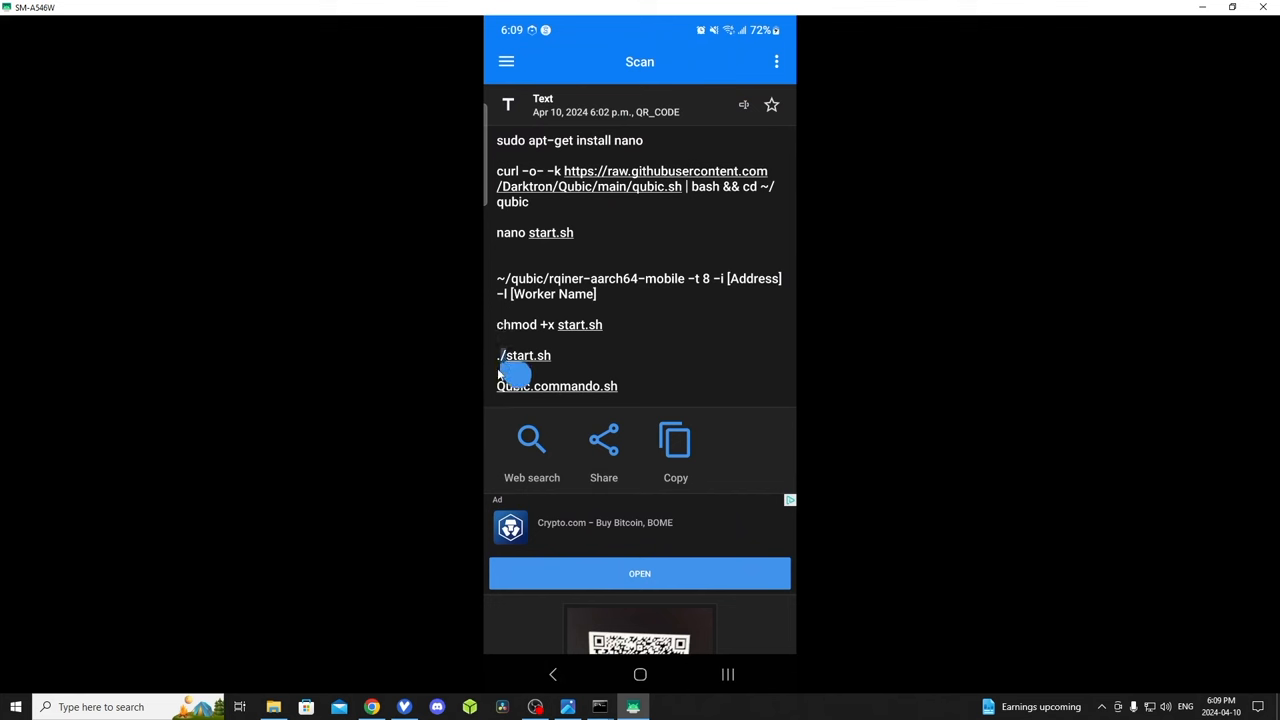
pyautogui.click(514, 370)
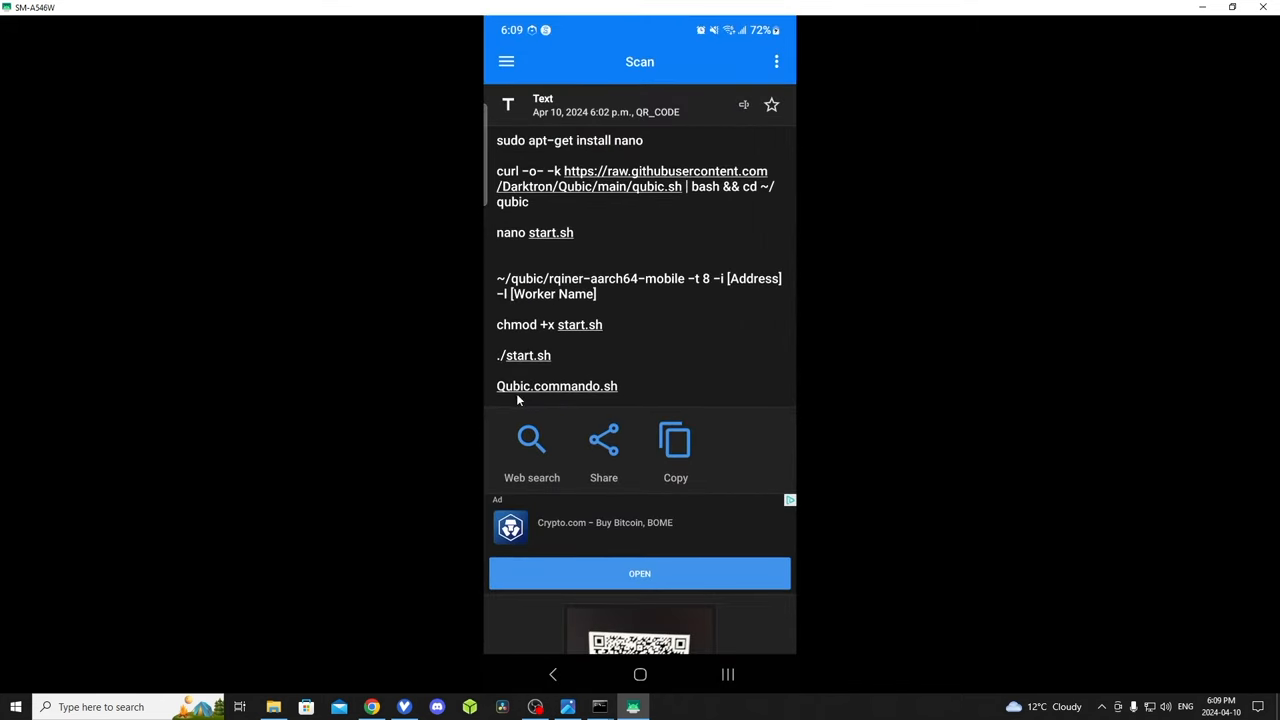
pyautogui.moveTo(528, 392)
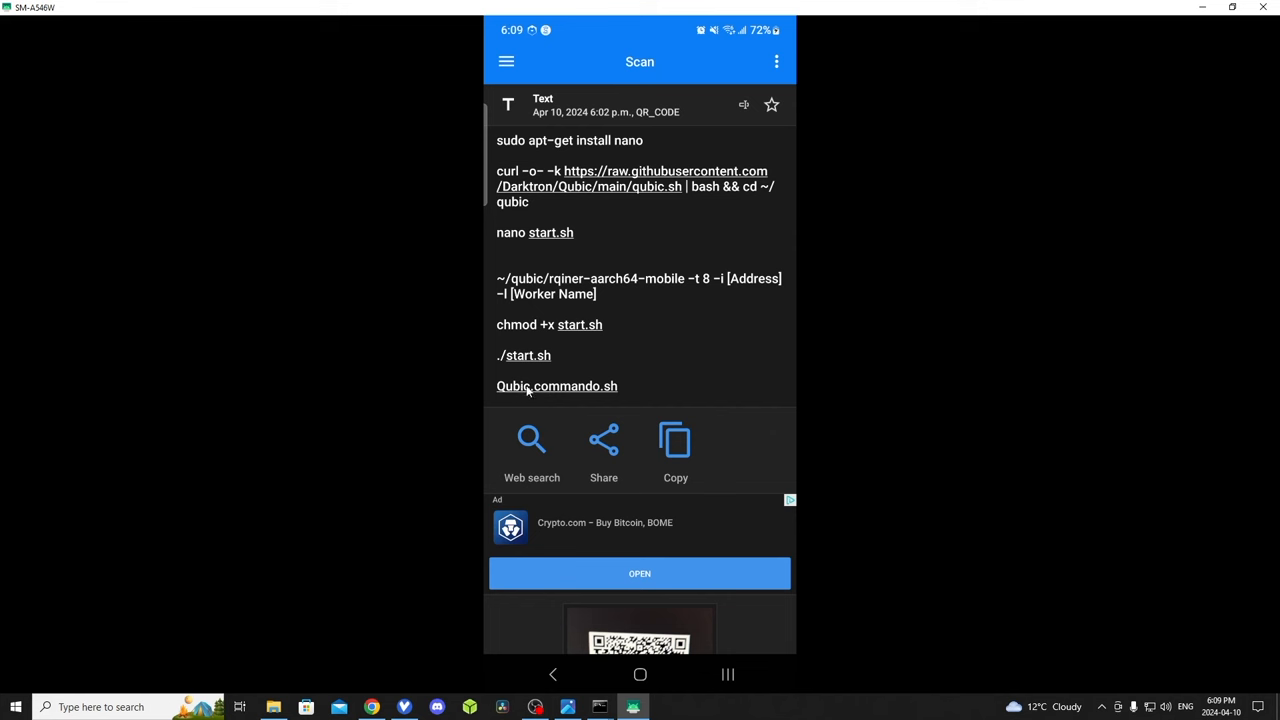
pyautogui.scroll(-3)
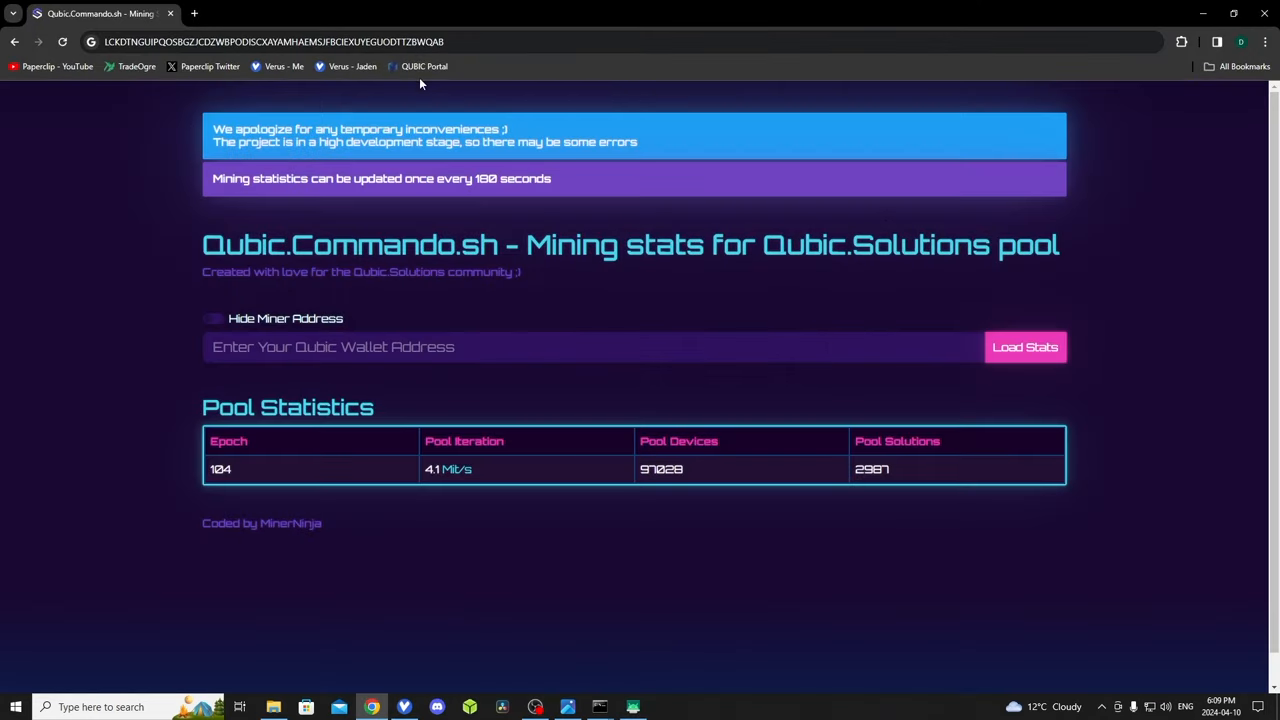
pyautogui.moveTo(842, 442)
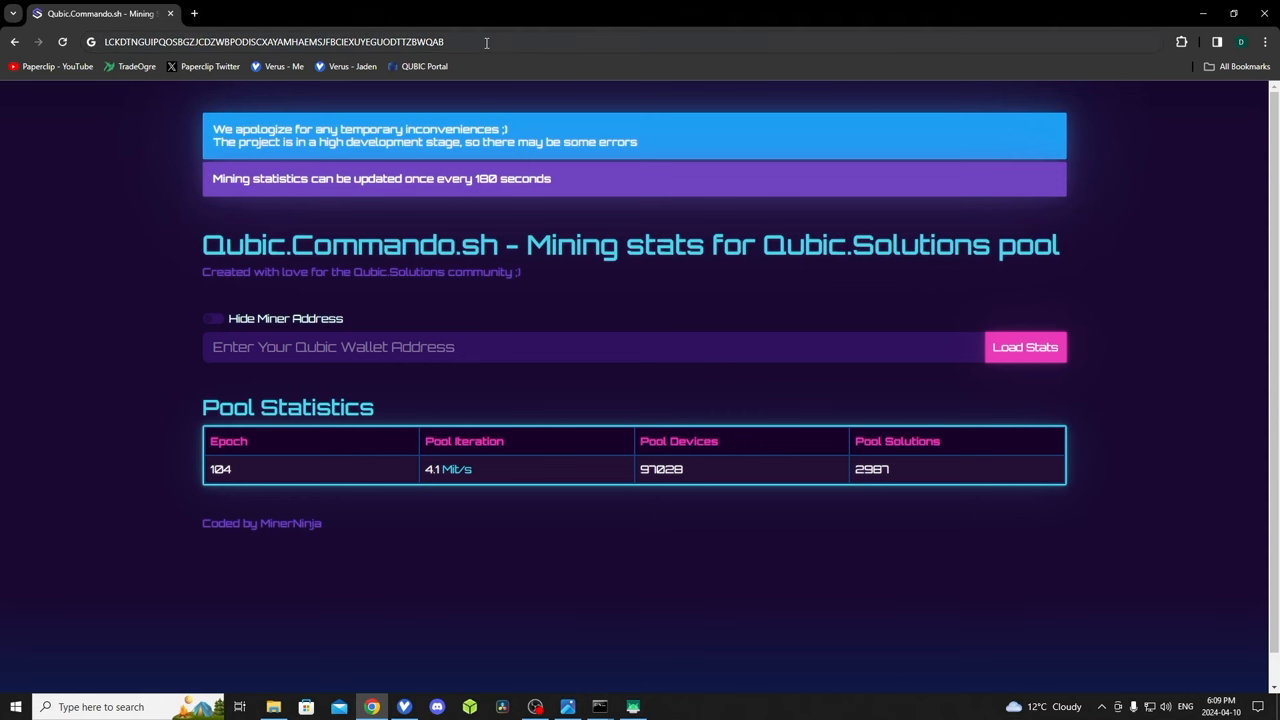
# Copy the wallet address from the address bar and load its stats, showing worker A54.
pyautogui.click(280, 42)
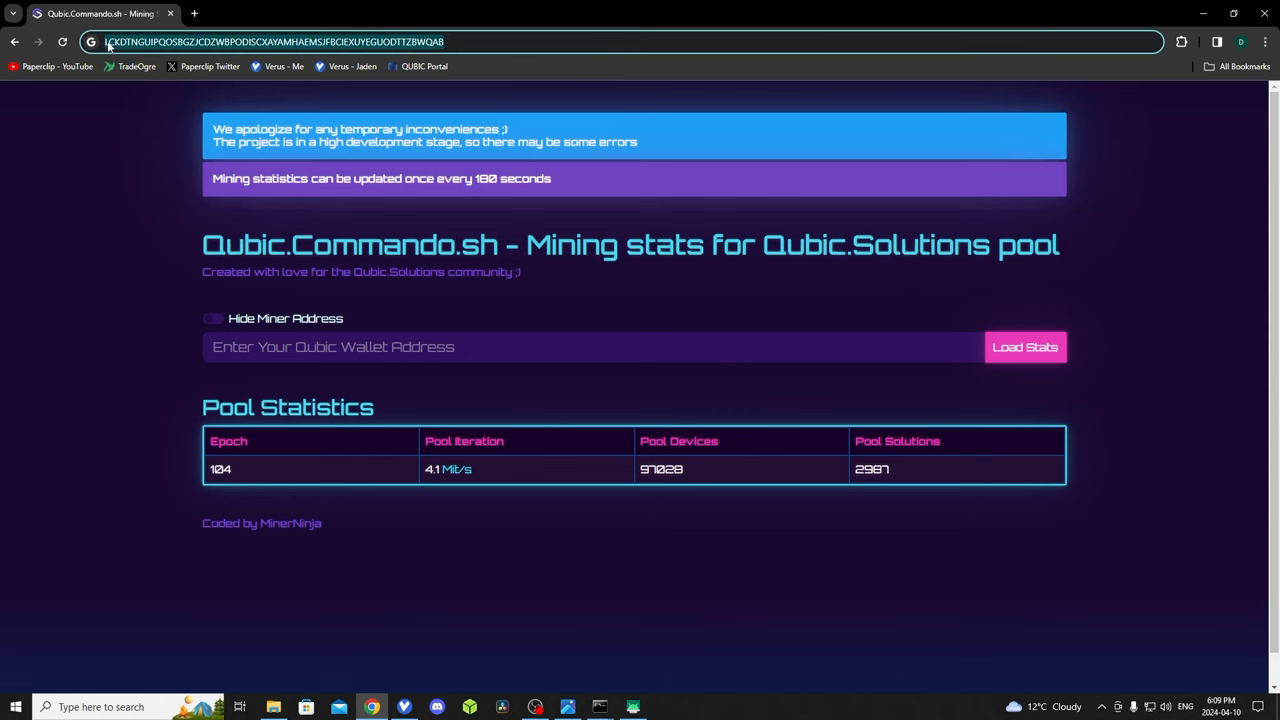
pyautogui.moveTo(298, 322)
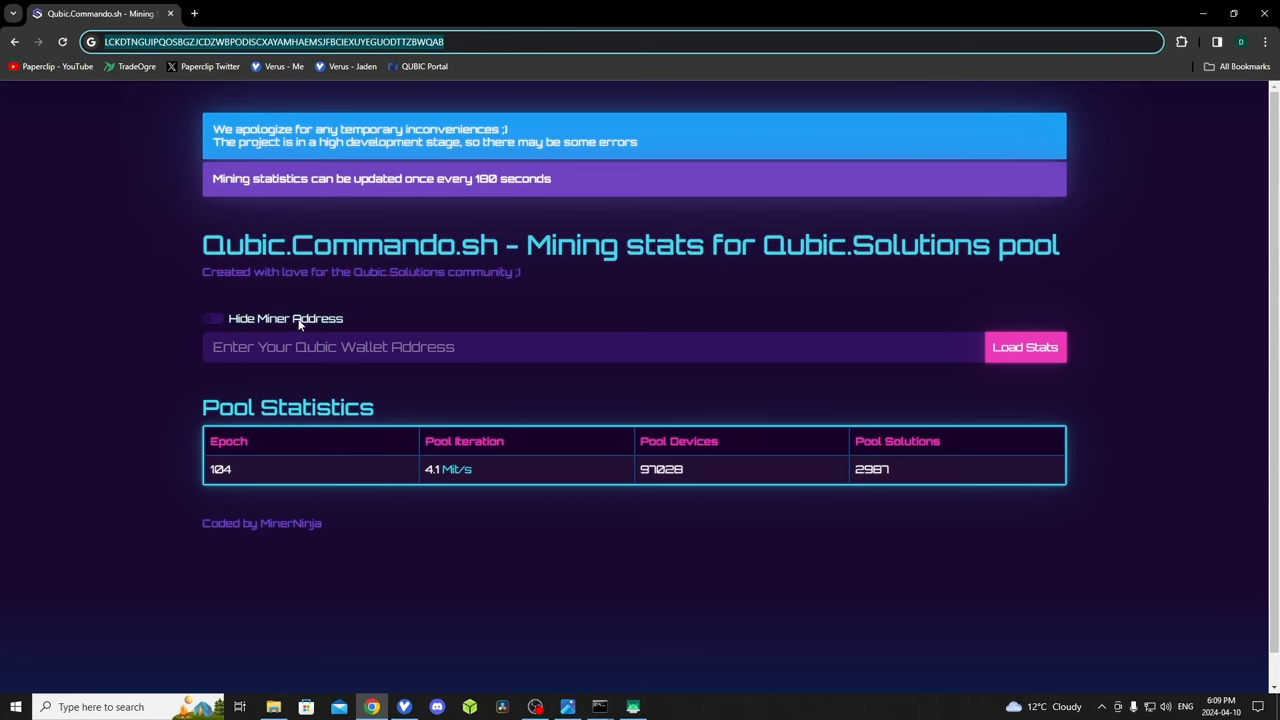
pyautogui.rightClick(300, 346)
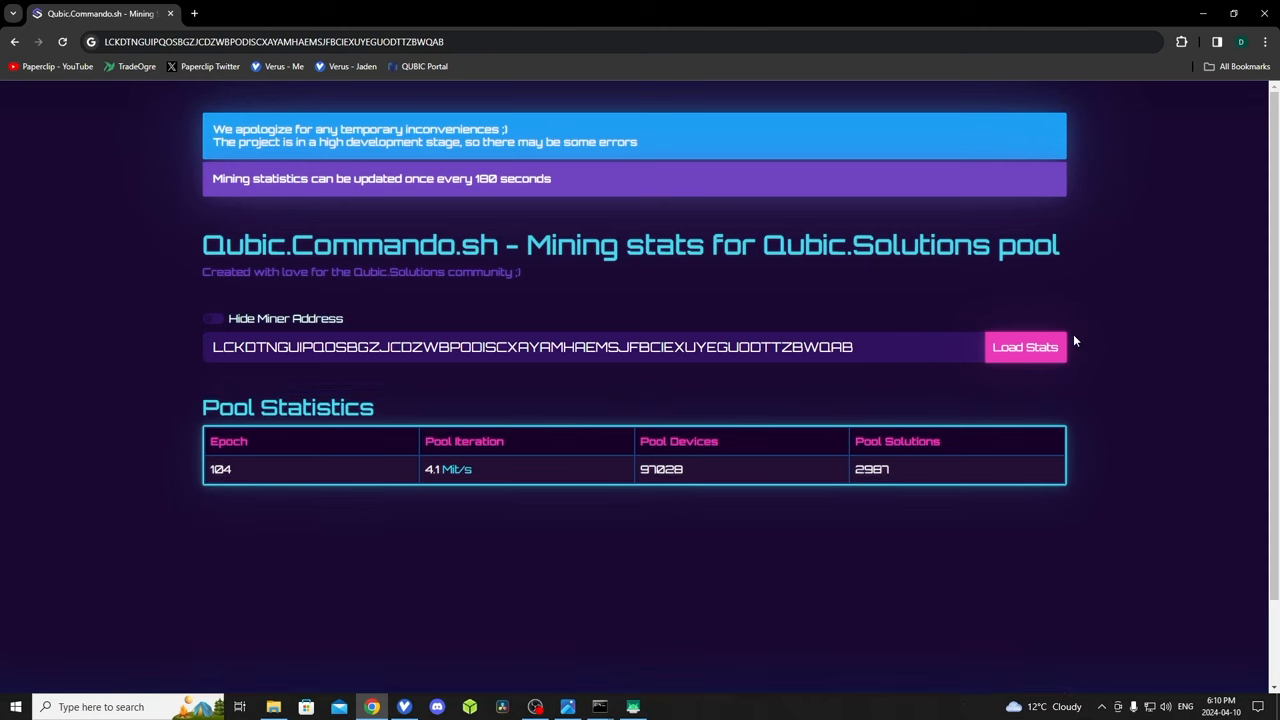
pyautogui.click(1025, 347)
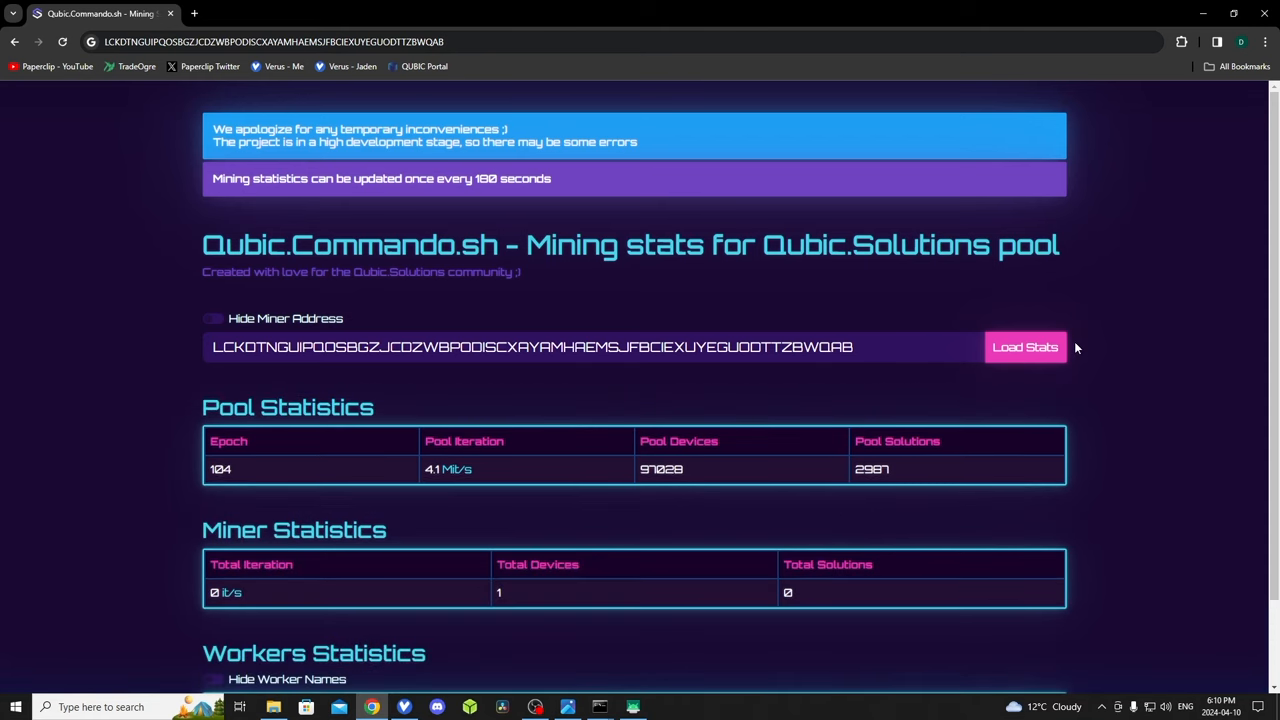
pyautogui.scroll(-3)
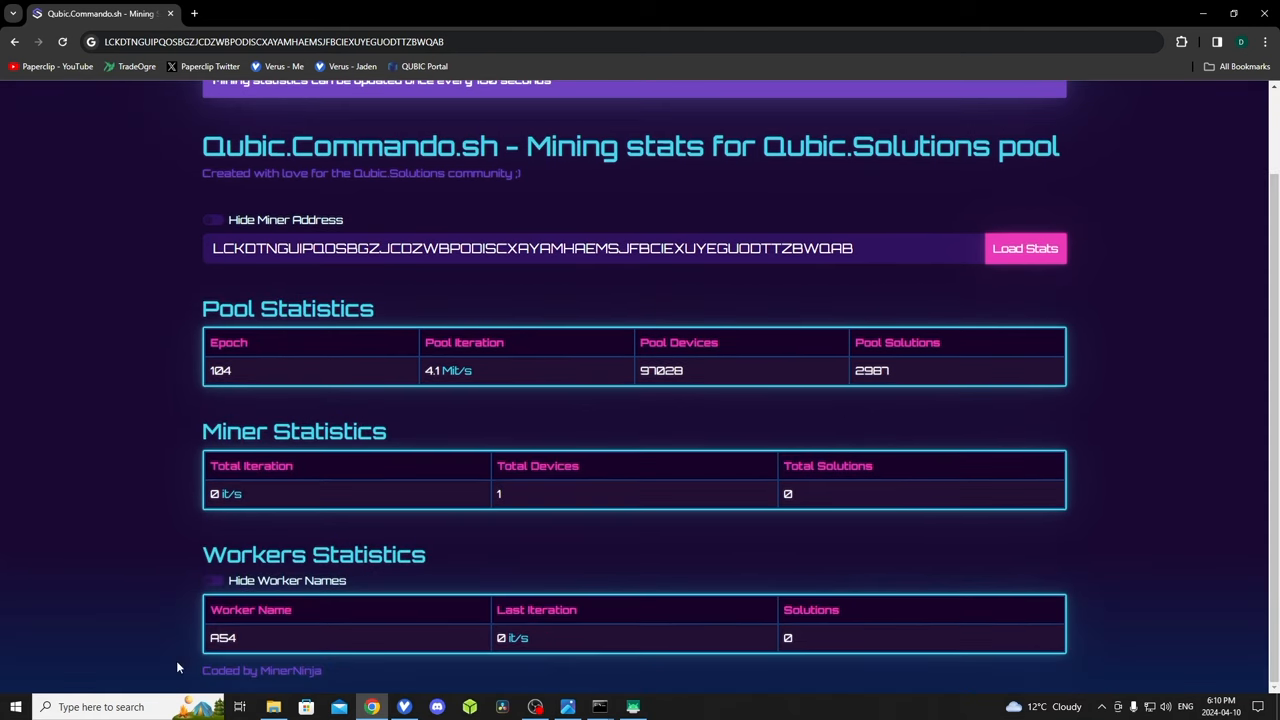
pyautogui.moveTo(368, 634)
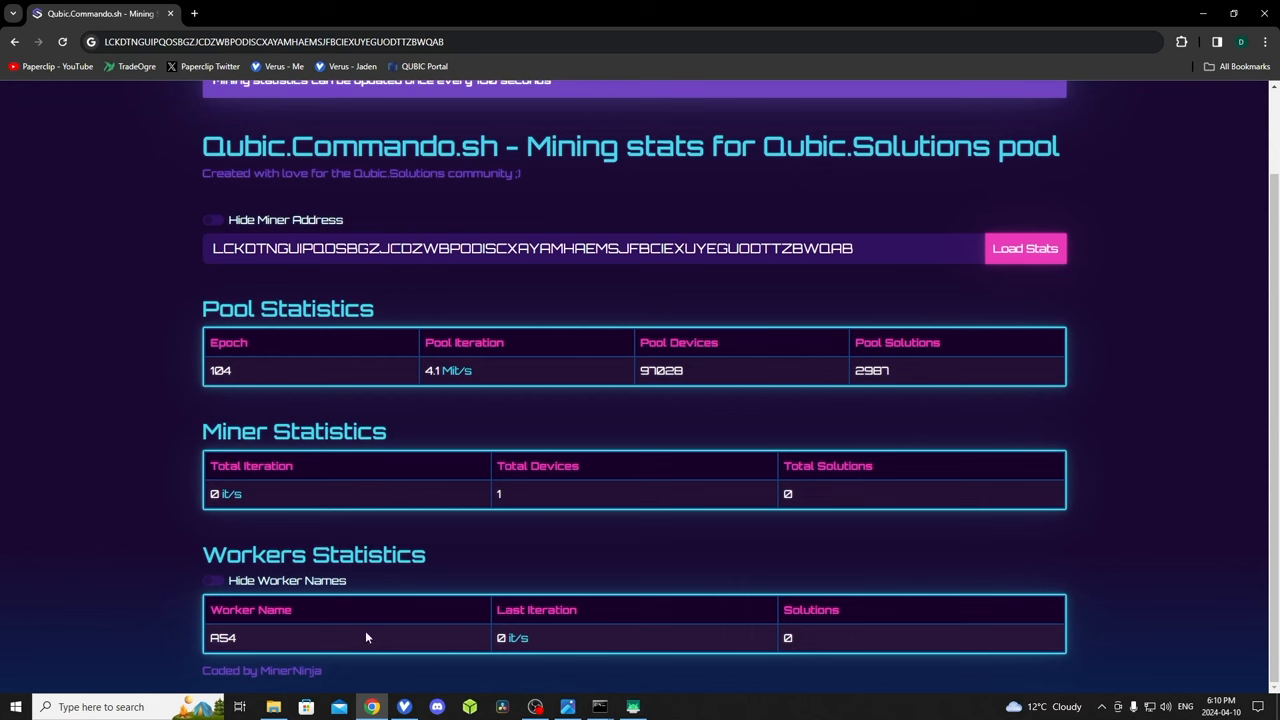
pyautogui.moveTo(713, 633)
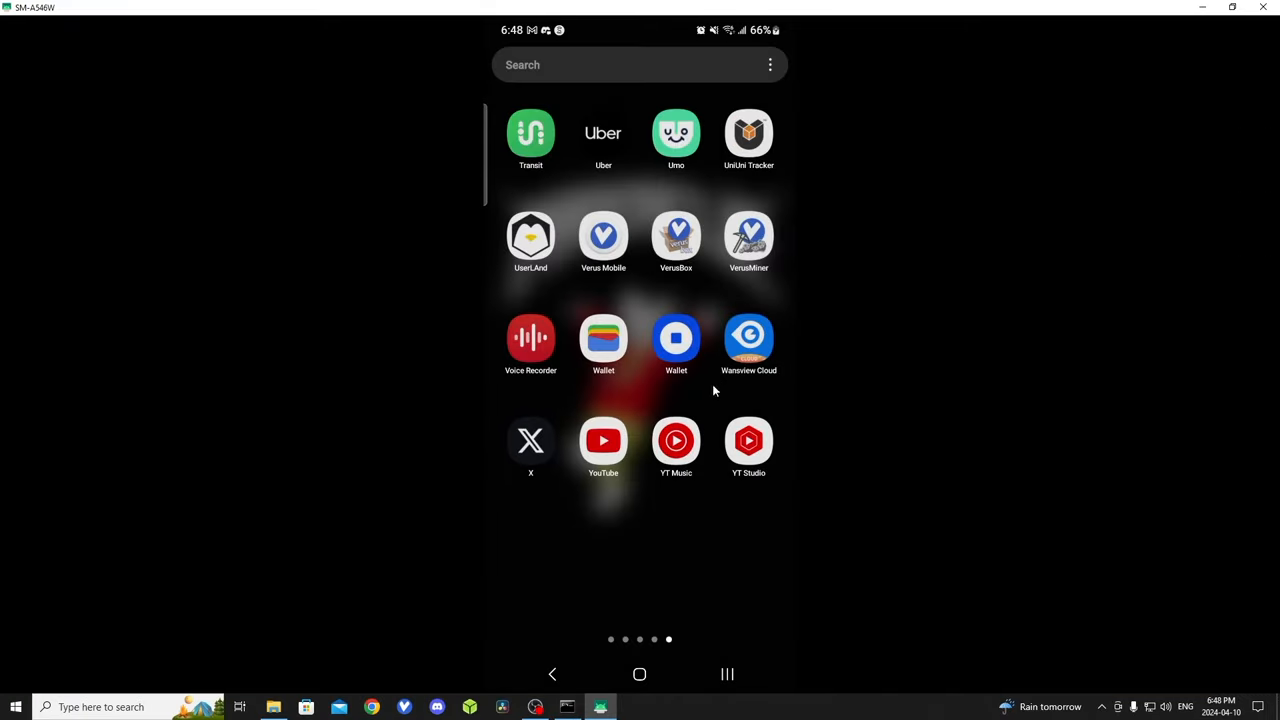
# Reopen UserLAnd, decline the rating prompt, and start the Ubuntu session.
pyautogui.click(530, 237)
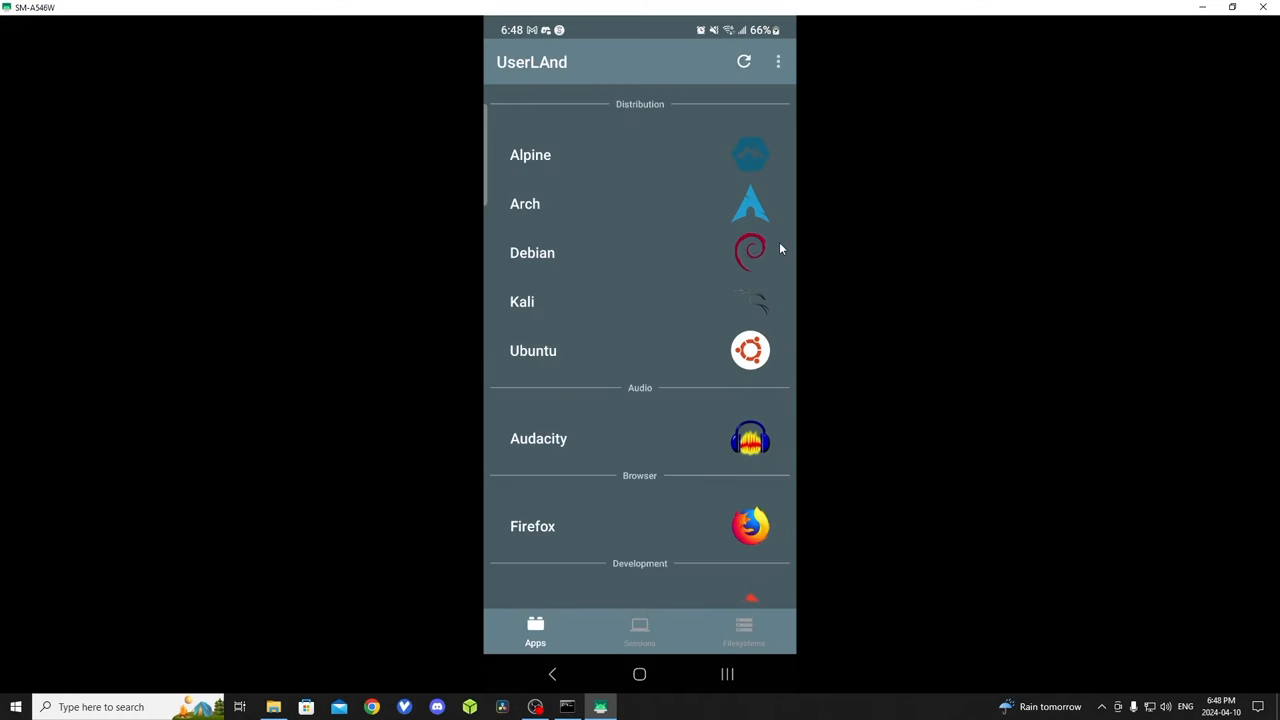
pyautogui.moveTo(573, 343)
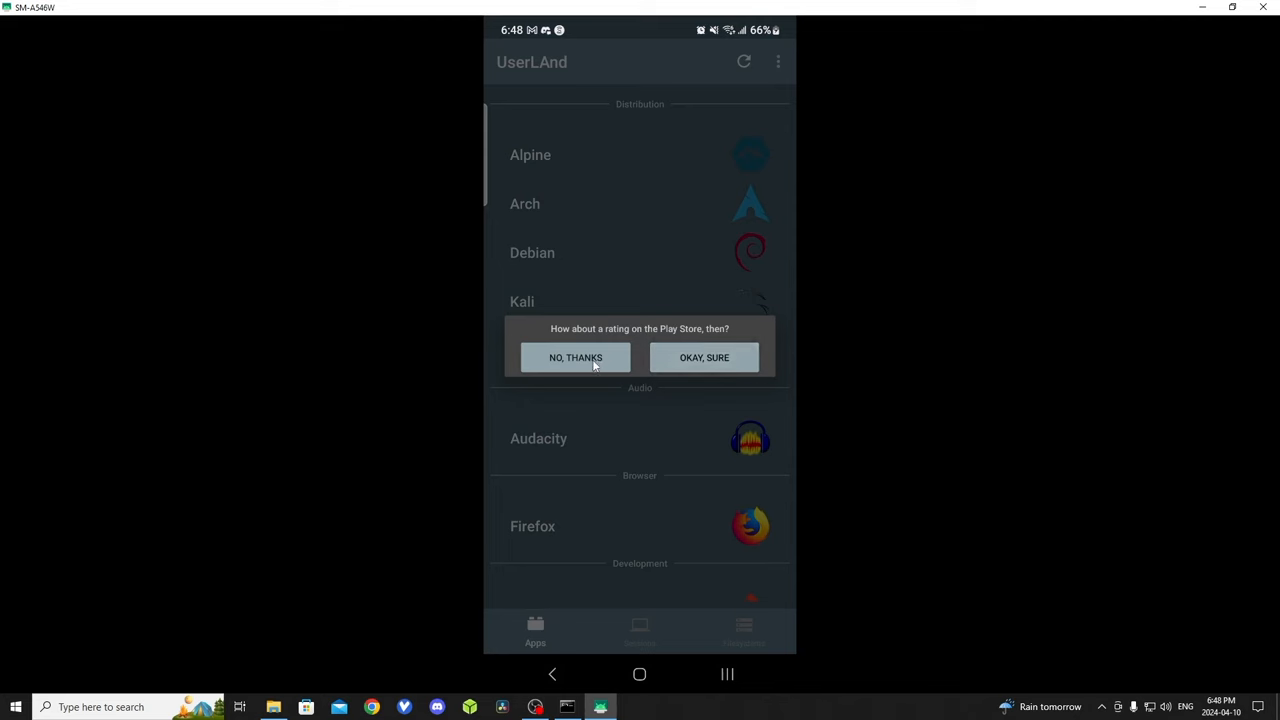
pyautogui.click(575, 357)
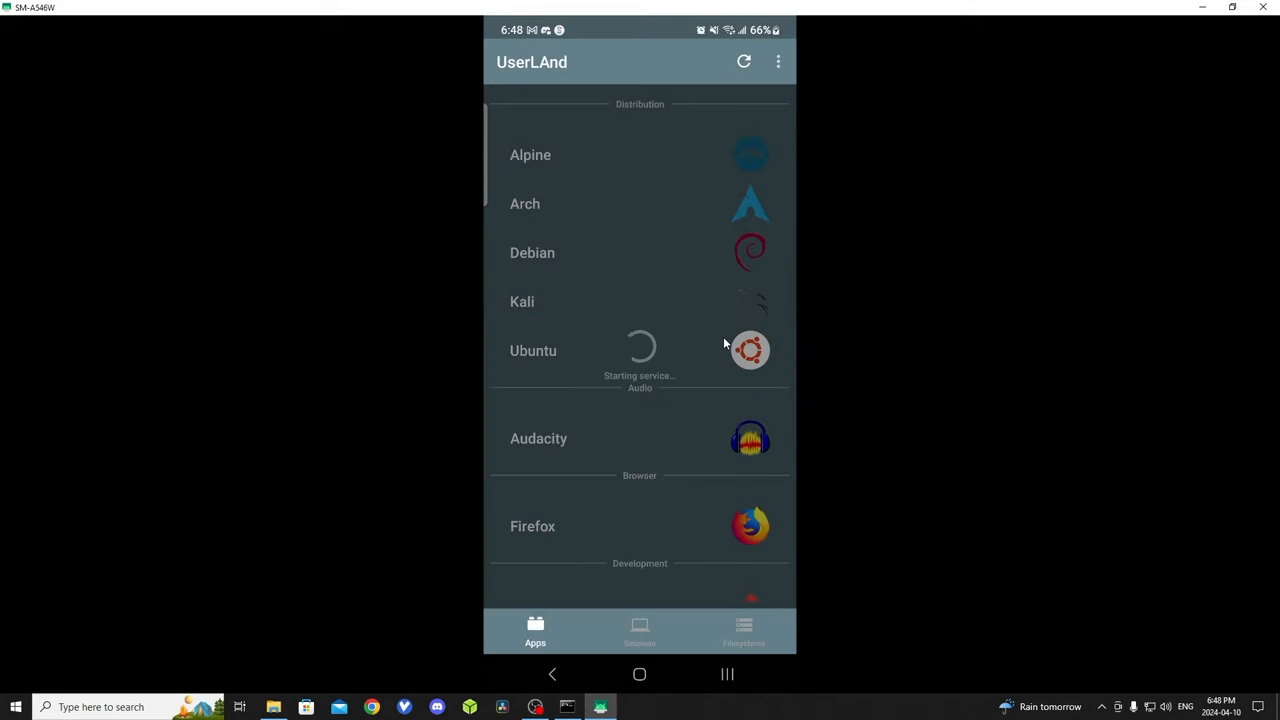
pyautogui.click(533, 350)
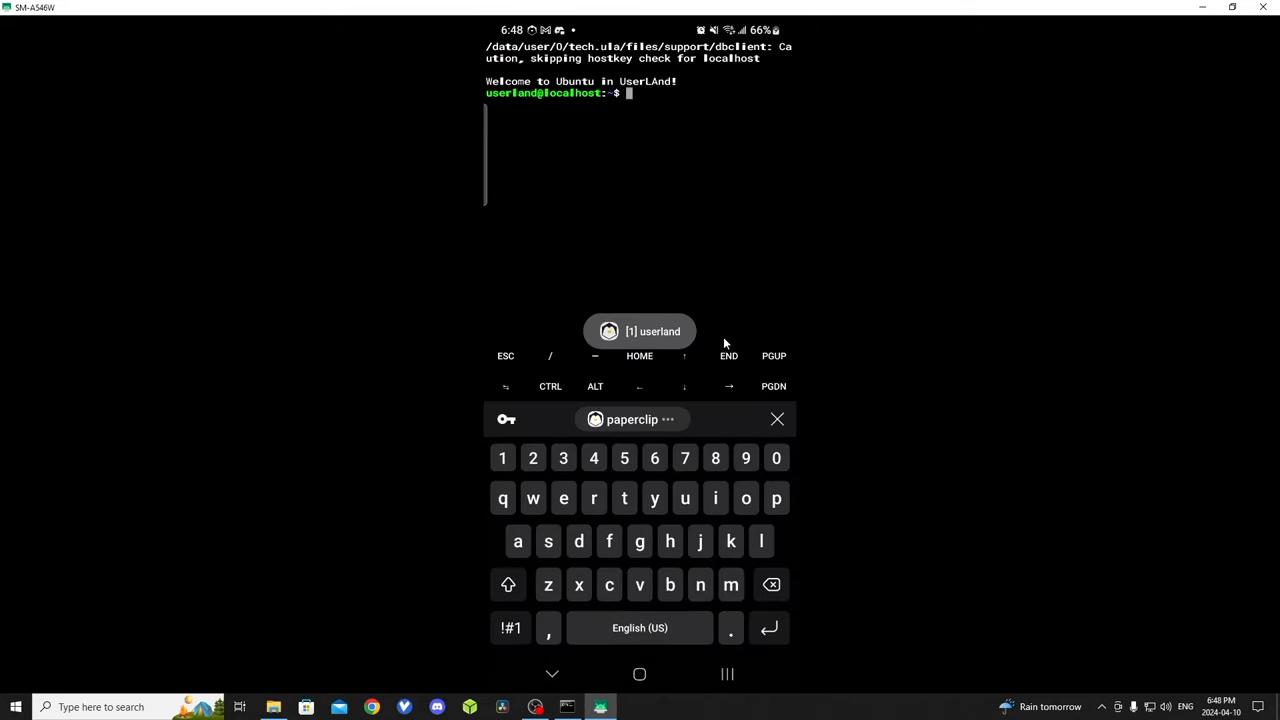
# Run './start.sh' from the qubic folder to restart the rqiner miner.
pyautogui.write('cd')
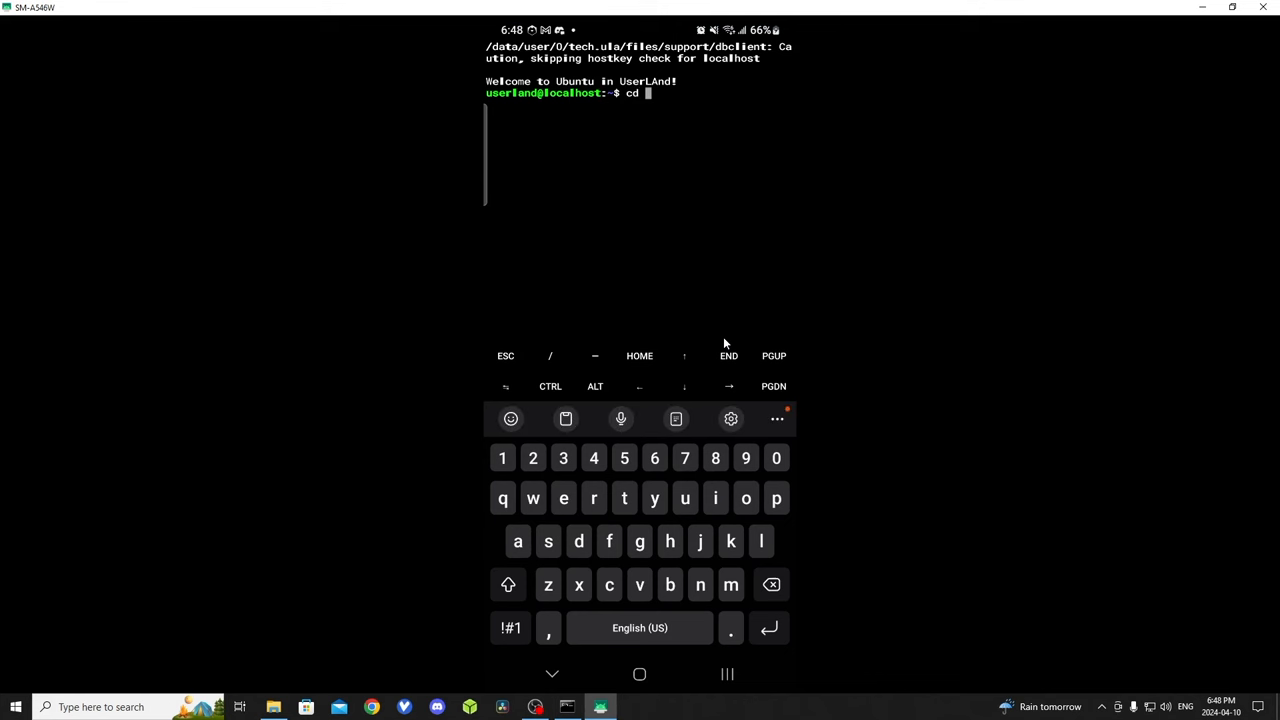
pyautogui.write('qubic')
pyautogui.write('.')
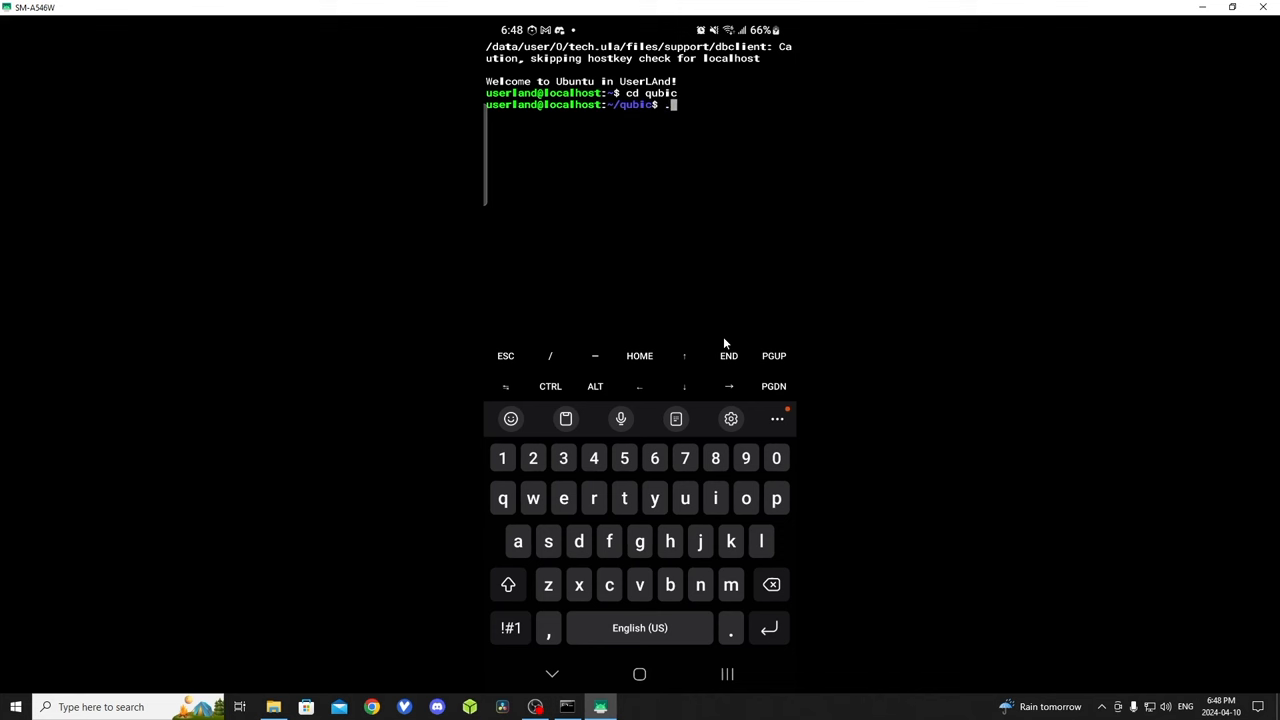
pyautogui.write('/start')
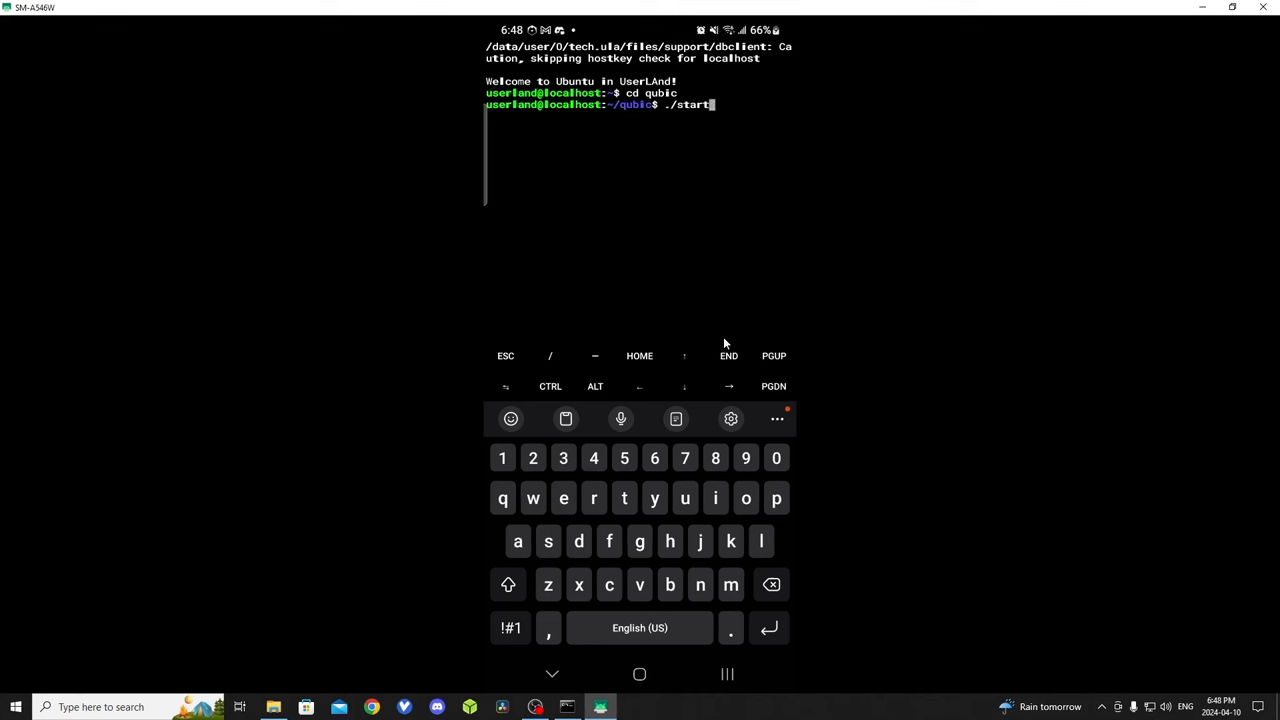
pyautogui.write('.sh')
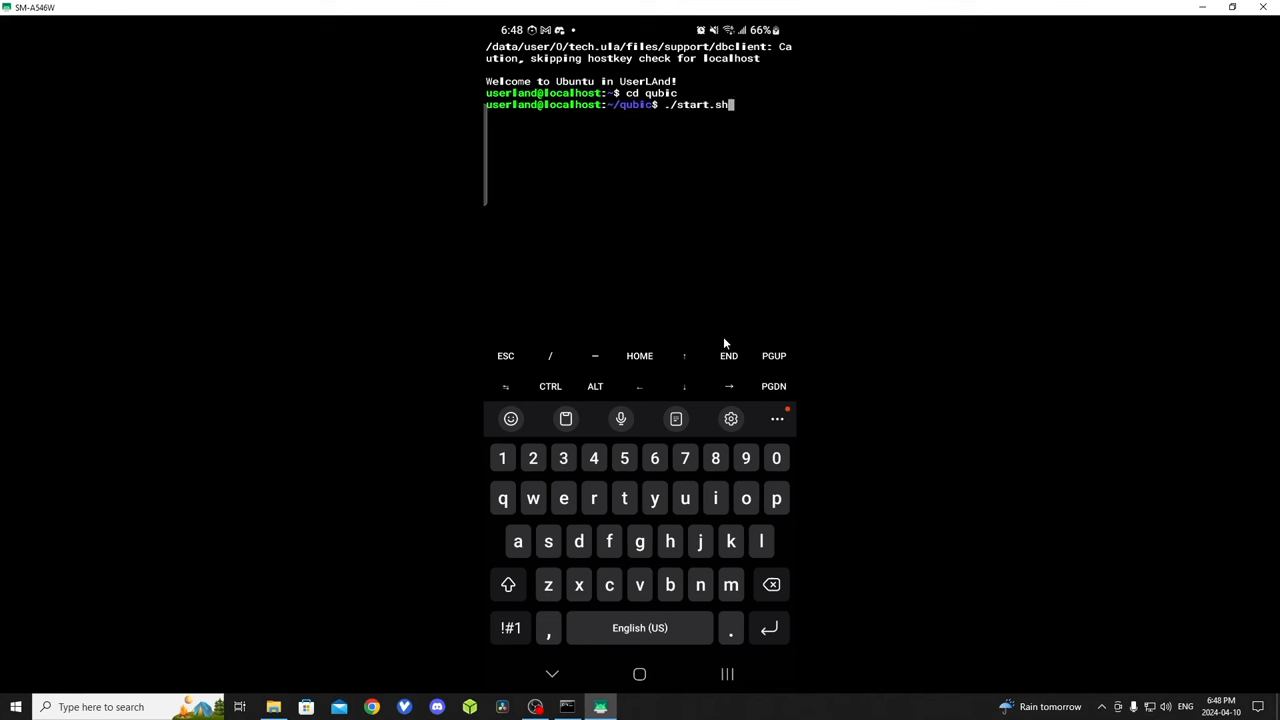
pyautogui.press('Enter')
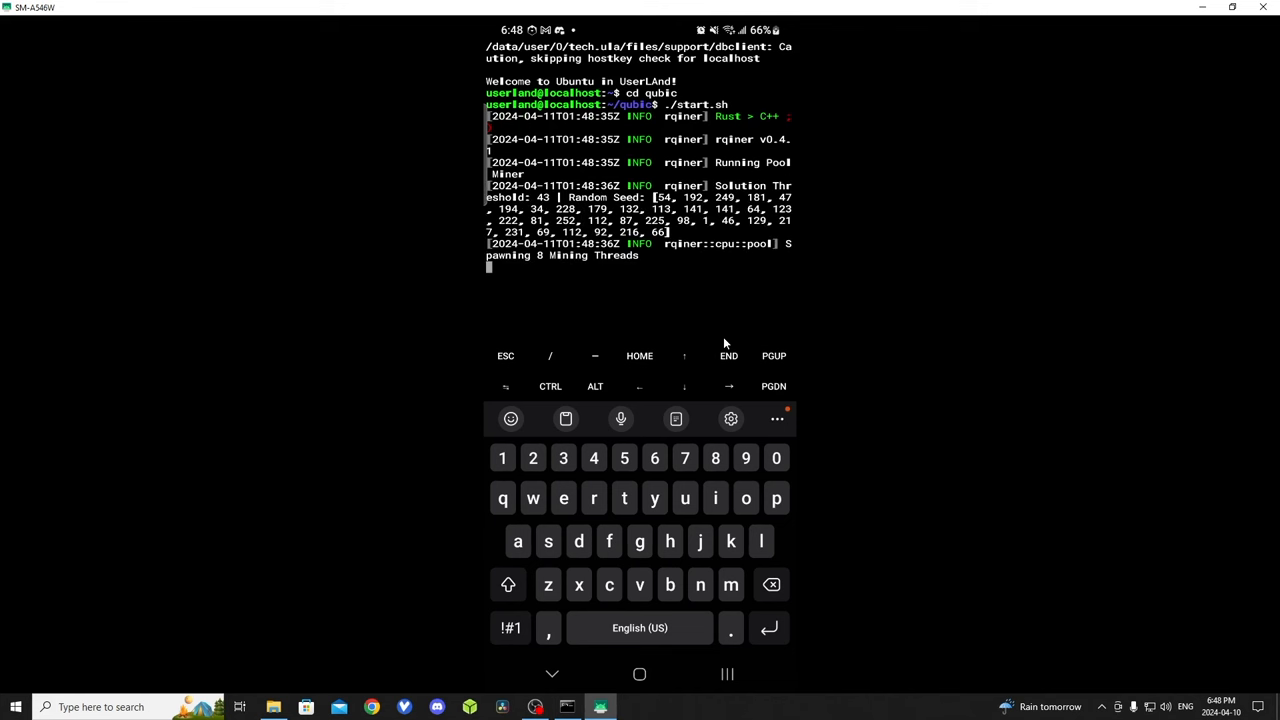